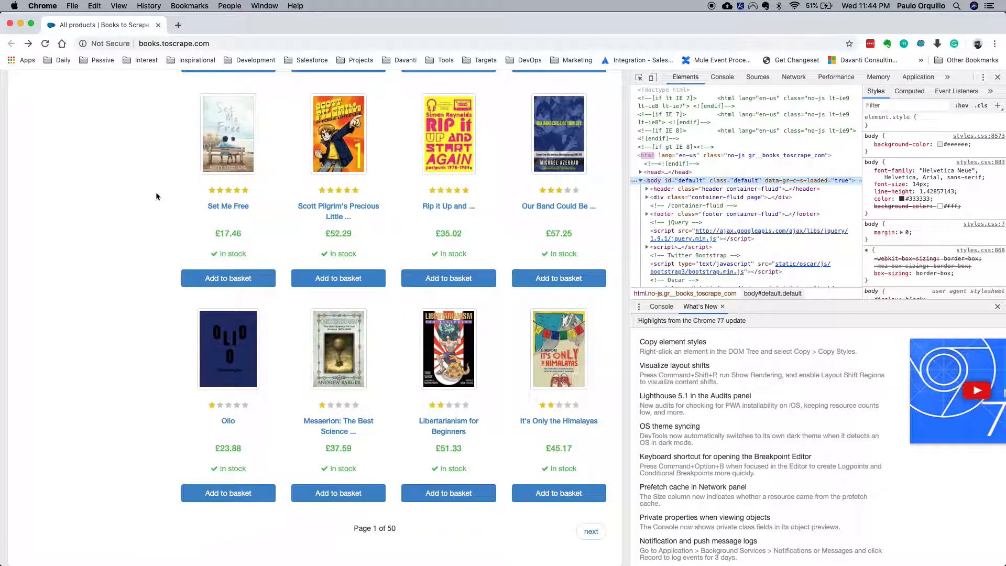
Step: Browse the Books to Scrape catalogue, go to the next page and return to the first
scroll(up, 3)
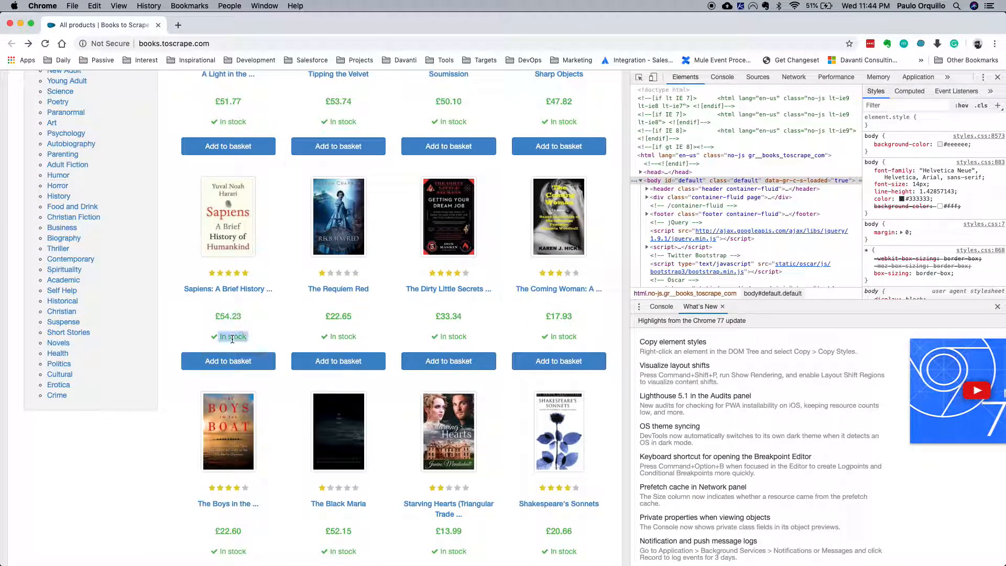
scroll(down, 3)
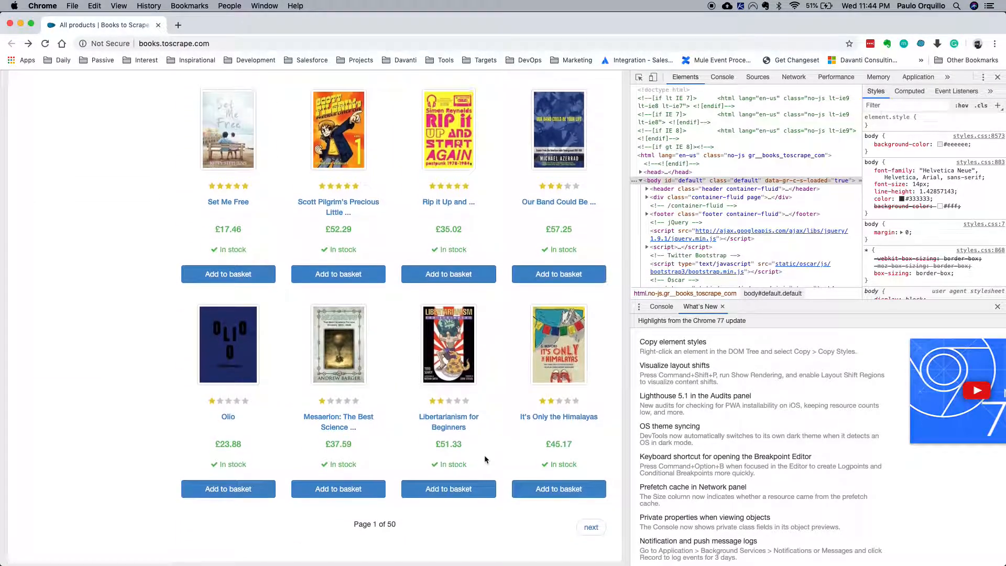
click(590, 527)
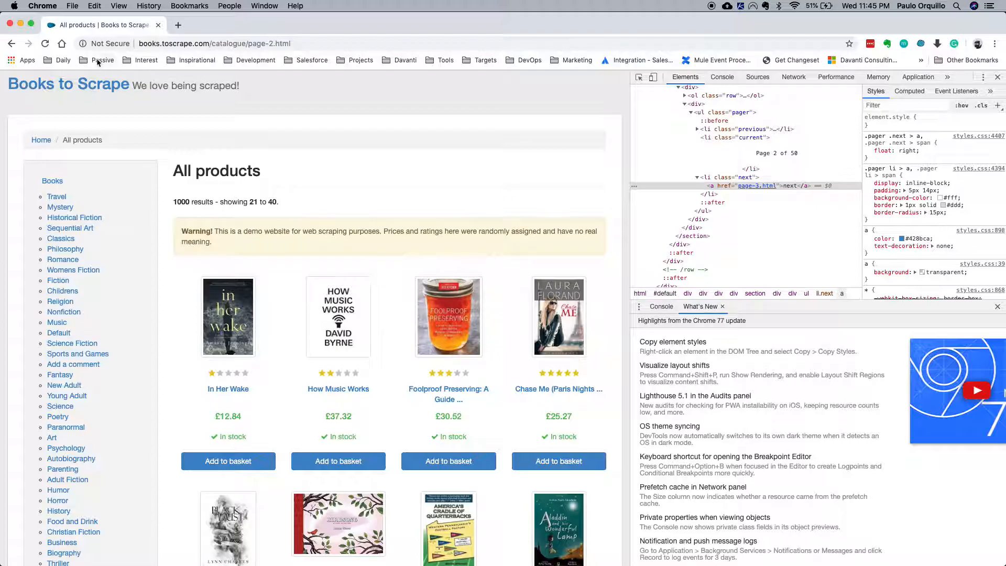
click(11, 44)
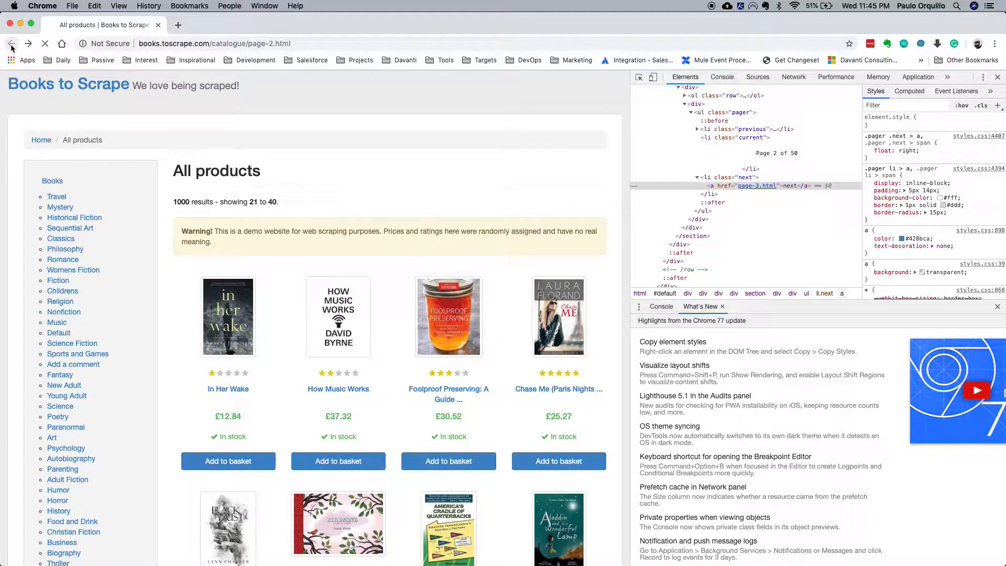
click(12, 44)
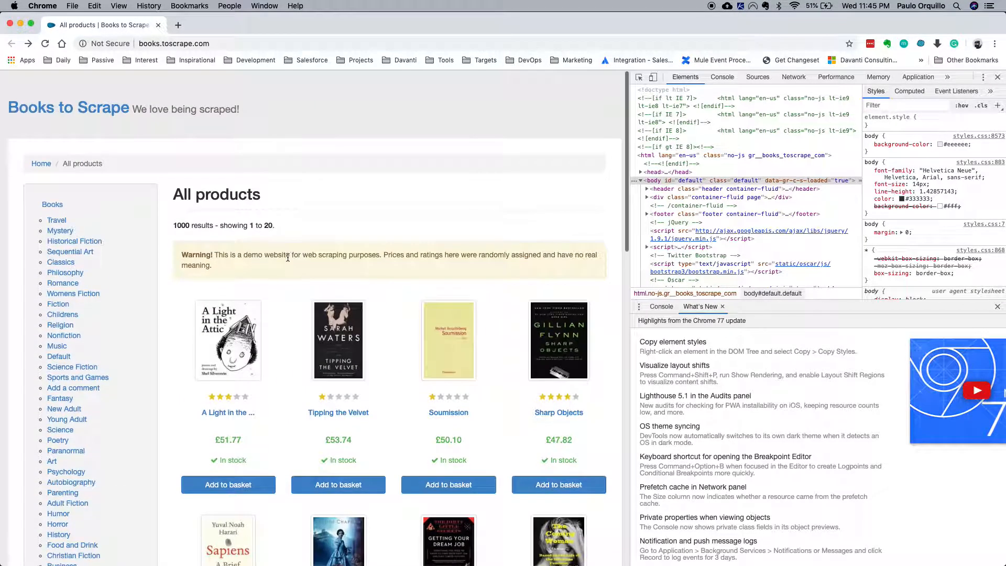
scroll(down, 3)
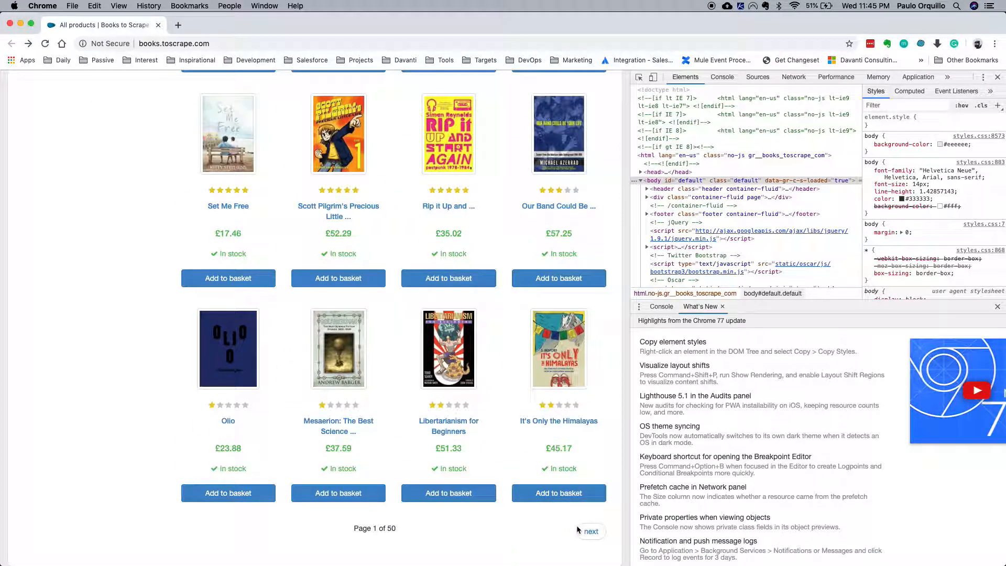
mouse_move(590, 531)
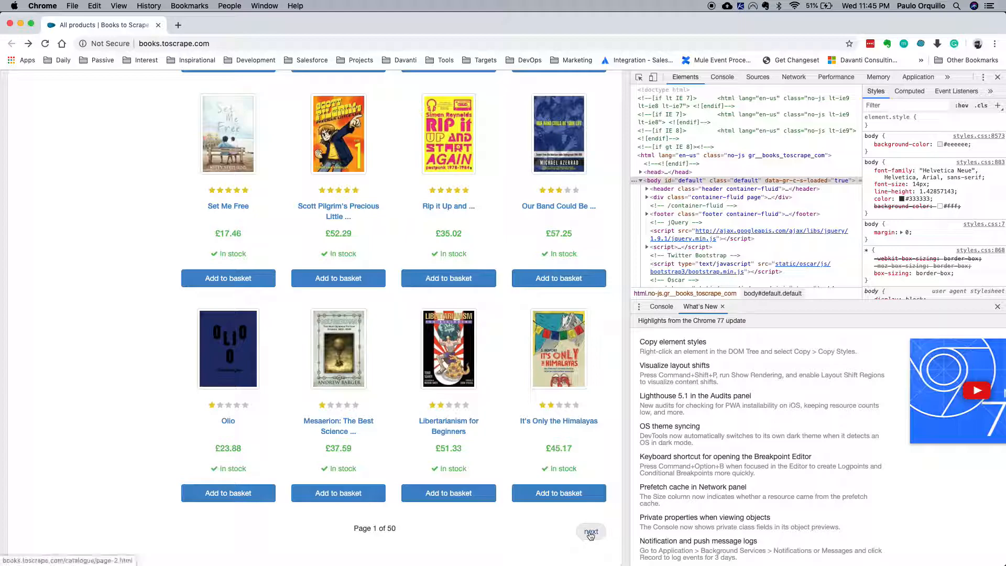
Step: Inspect the 'next' link's markup in DevTools and follow it to page-2.html
click(589, 532)
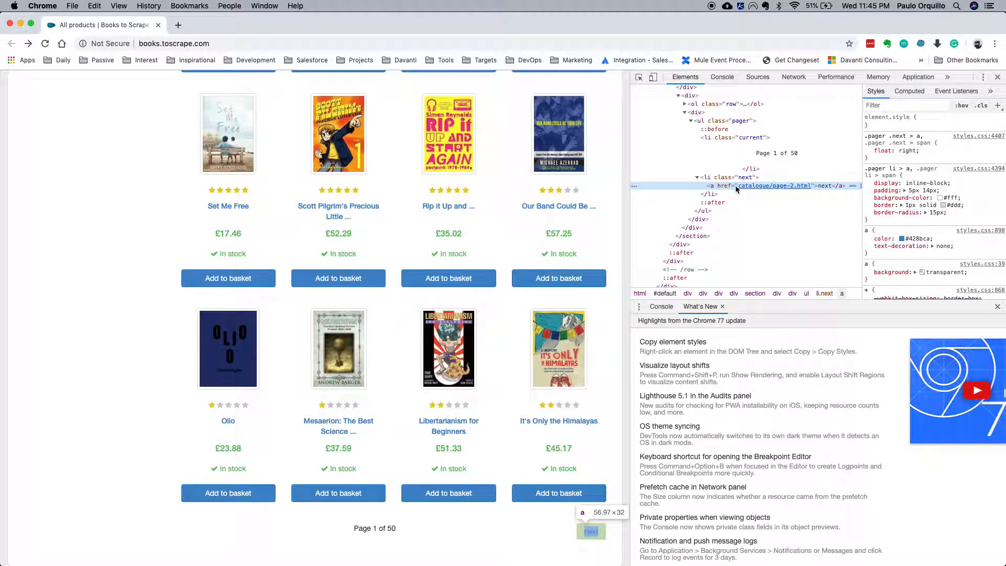
mouse_move(773, 186)
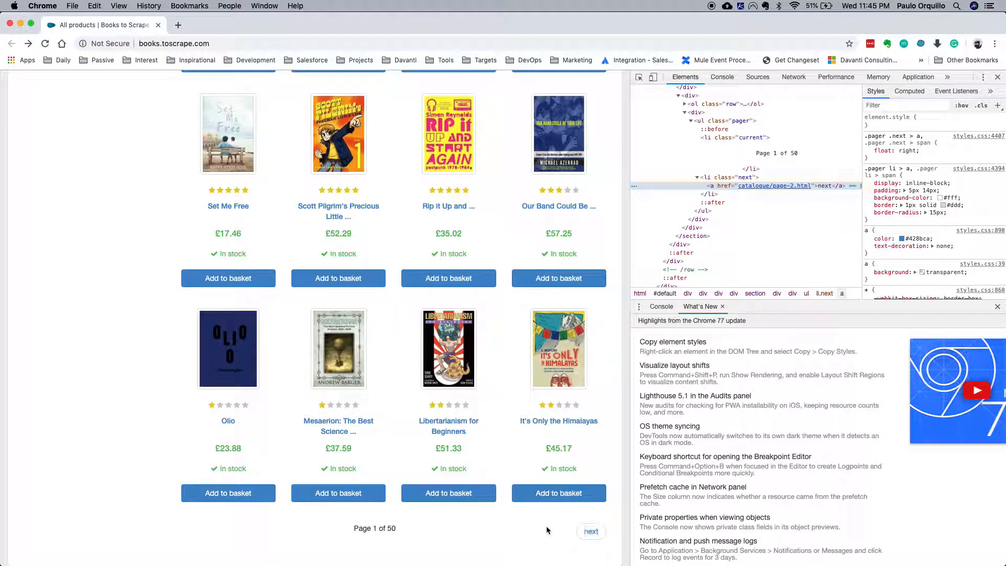
click(590, 531)
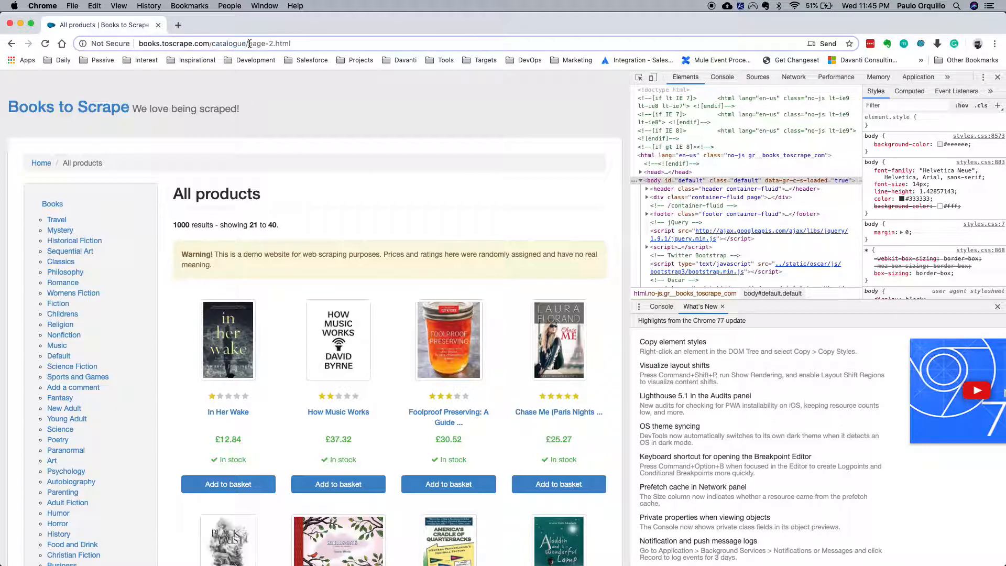
scroll(down, 3)
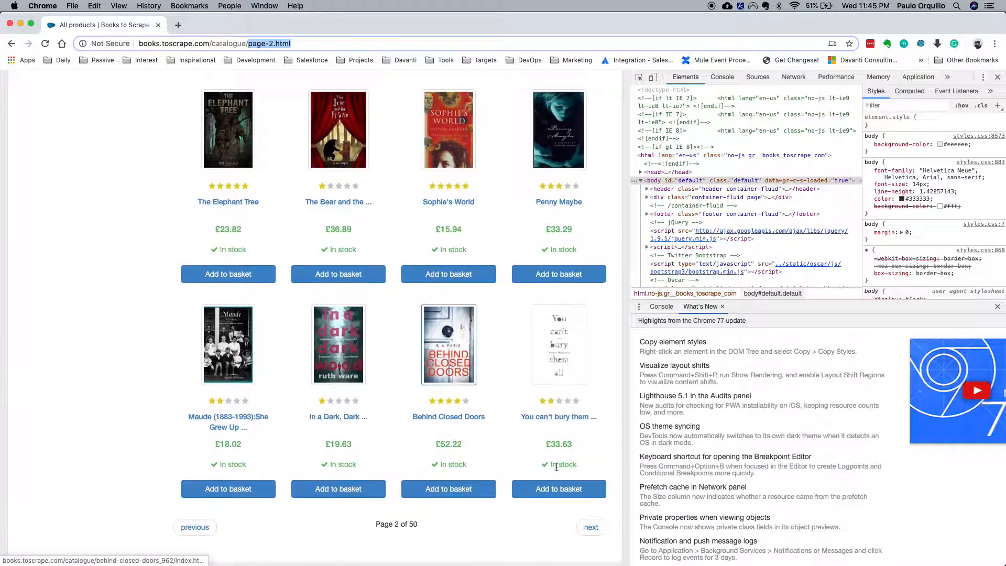
click(590, 527)
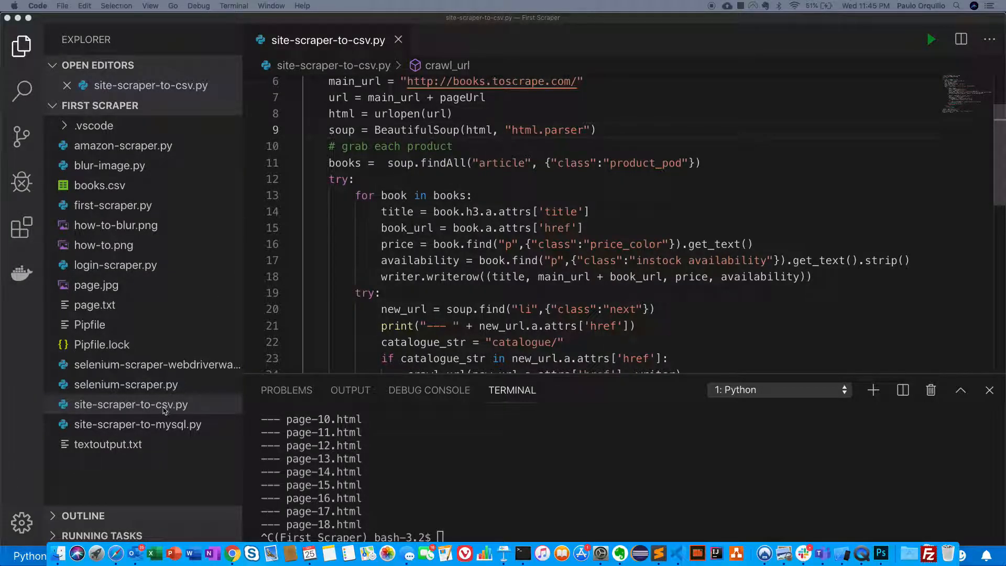
Step: Clear the integrated terminal from the scraper file's context menu
right_click(130, 405)
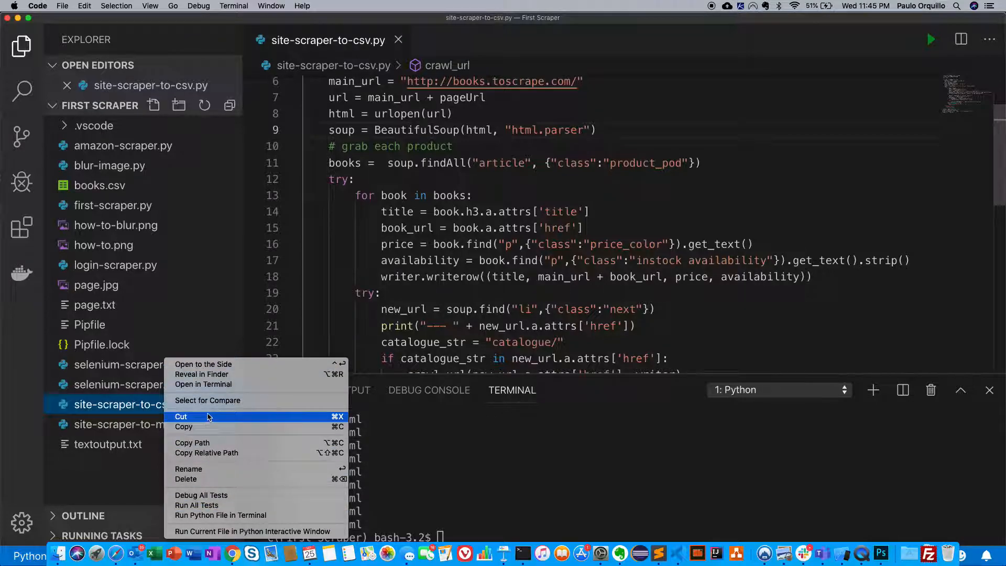
right_click(102, 487)
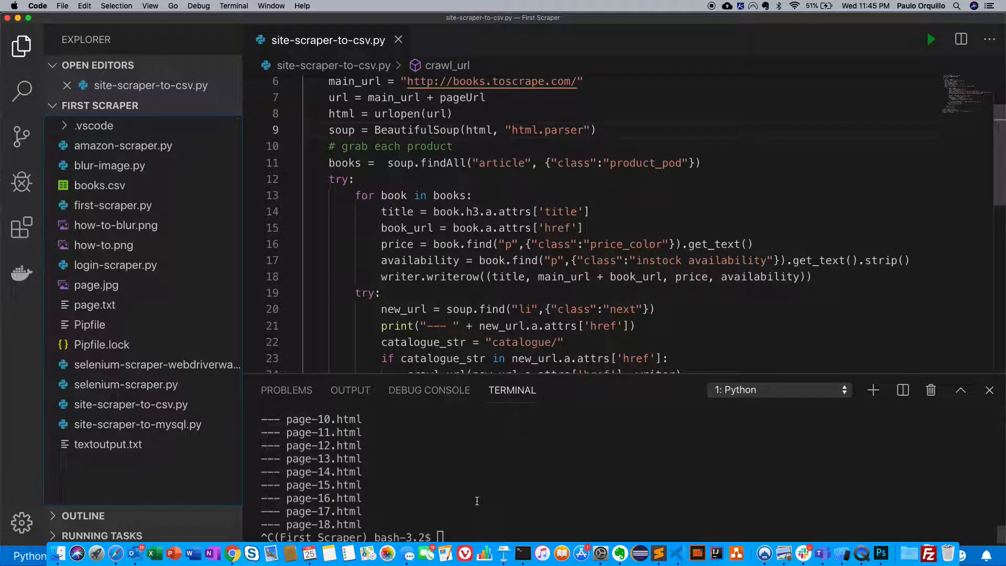
text(cle)
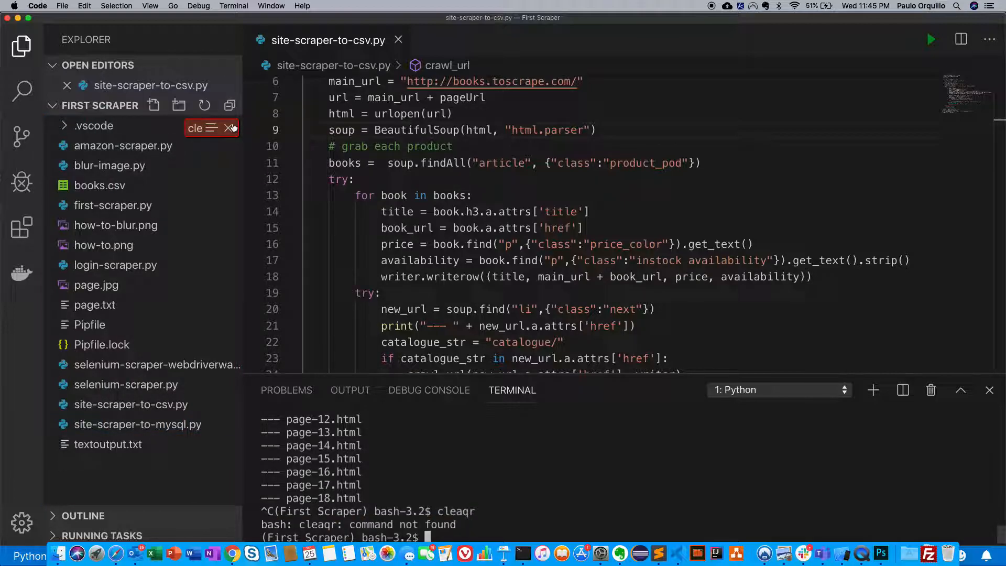
mouse_move(556, 494)
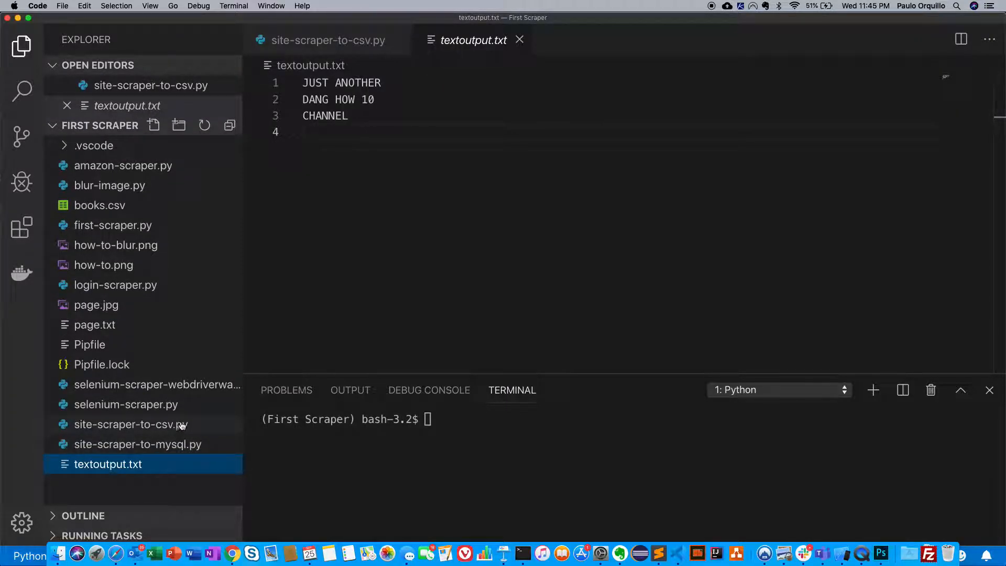
Step: Copy site-scraper-to-csv.py from the Explorer to duplicate it
click(130, 424)
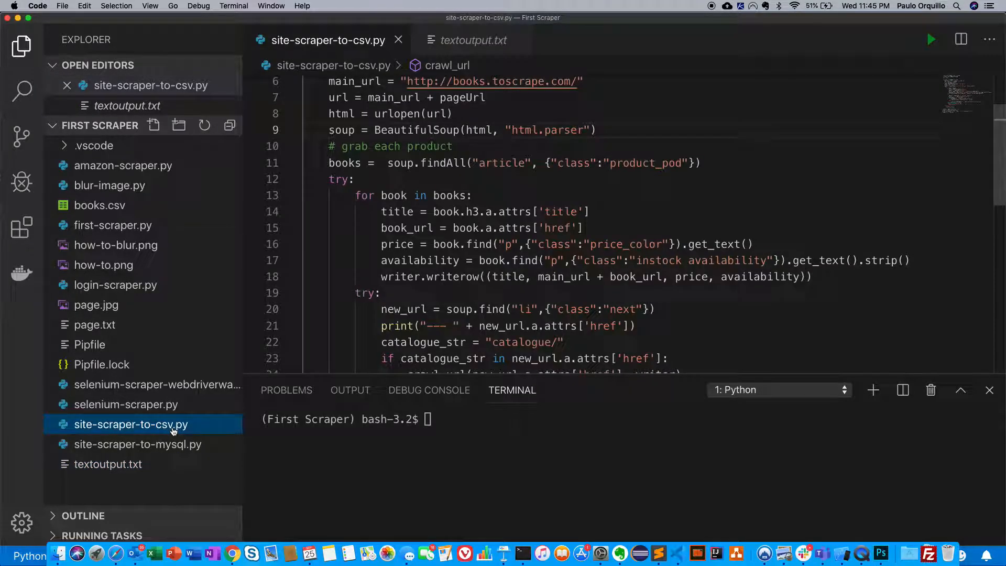
right_click(130, 424)
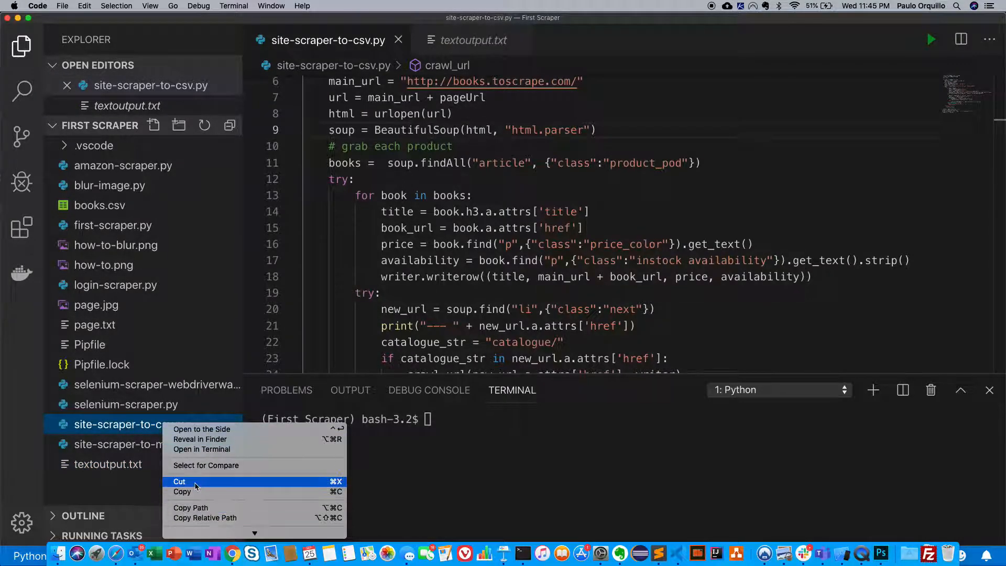
right_click(128, 487)
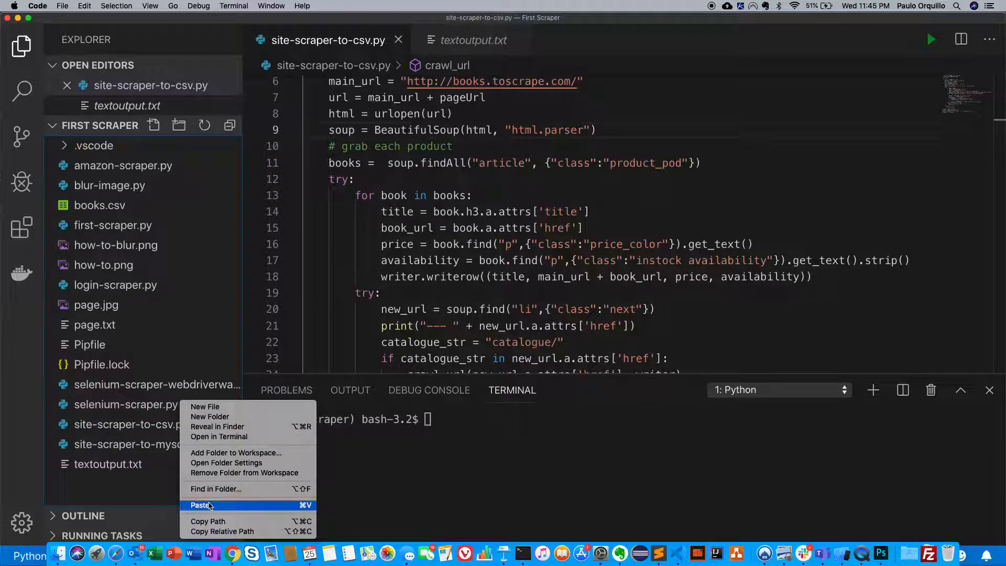
Step: Paste the duplicate and rename it site-scraper-to-html.py, open for editing
click(201, 505)
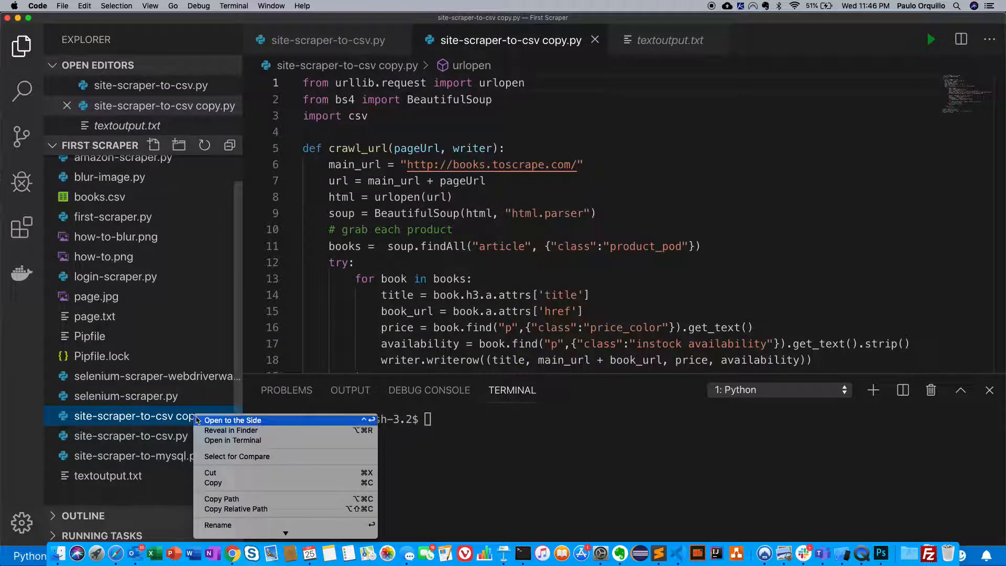
mouse_move(231, 477)
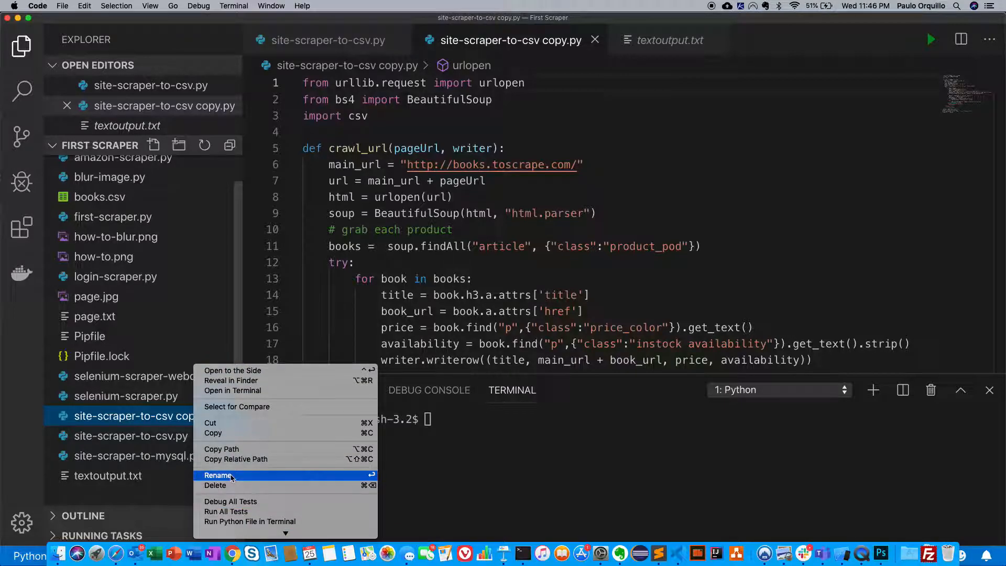
click(218, 475)
text(html)
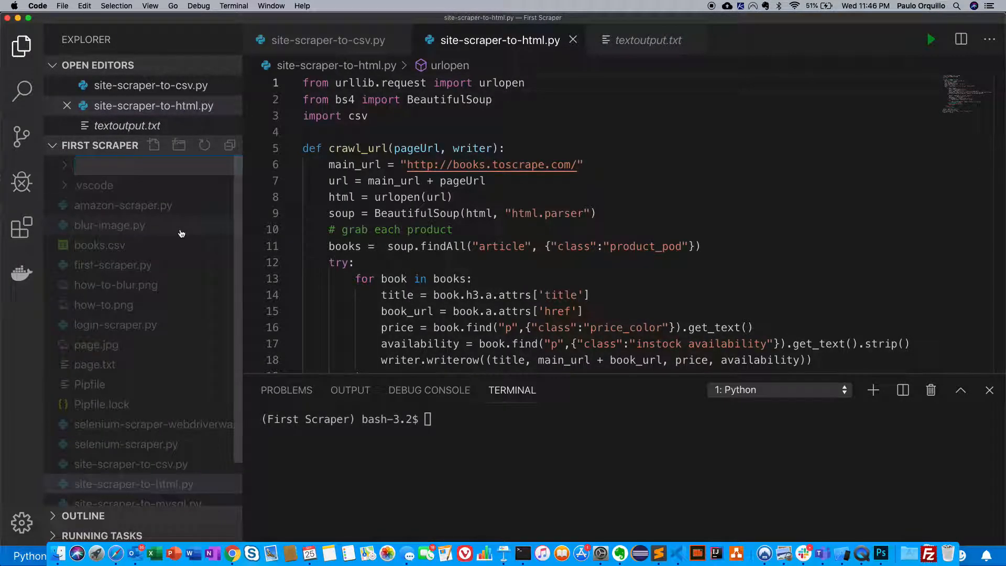
text(catalogue)
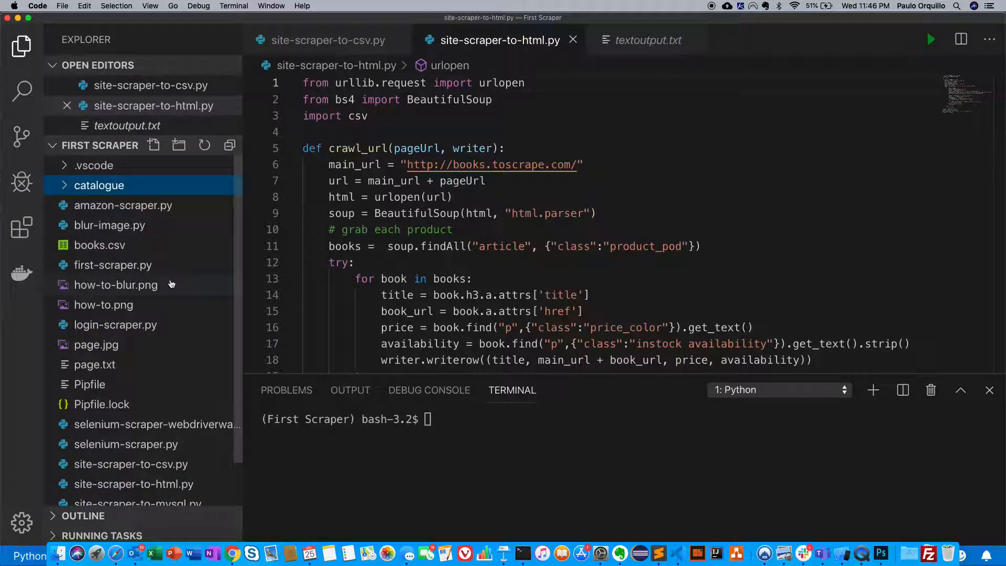
mouse_move(98, 184)
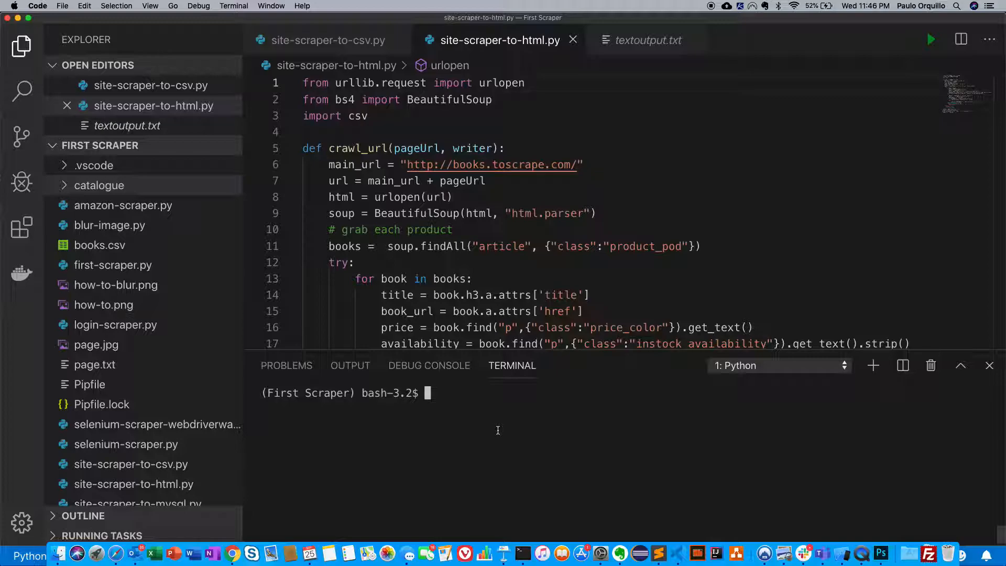
mouse_move(495, 262)
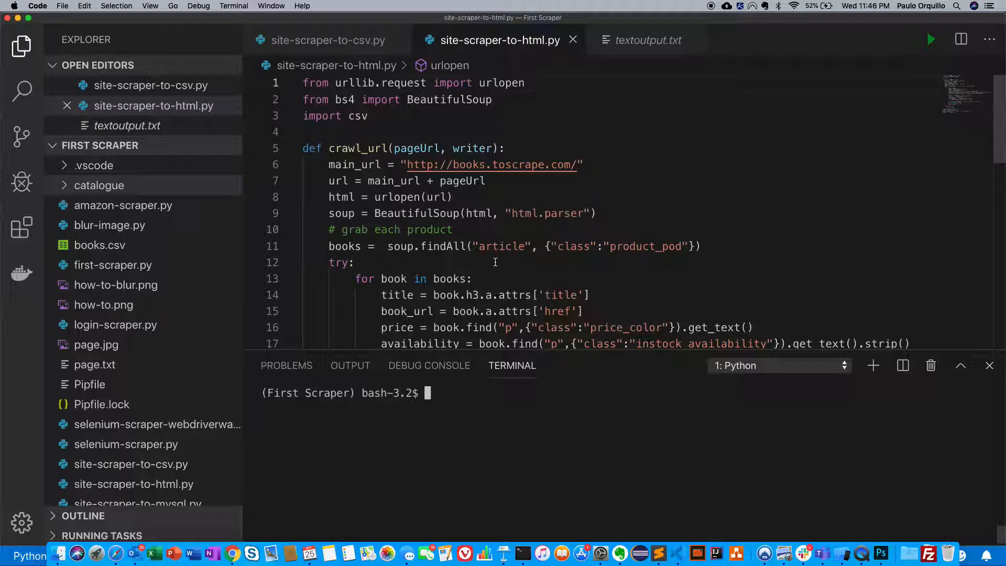
Step: Remove import csv and the writer parameter from crawl_url
scroll(up, 3)
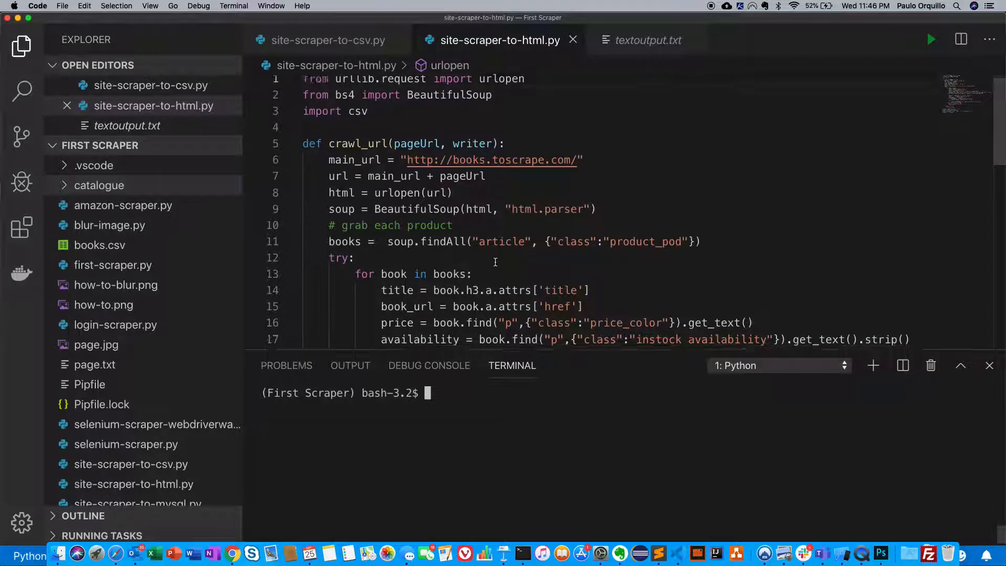
scroll(down, 3)
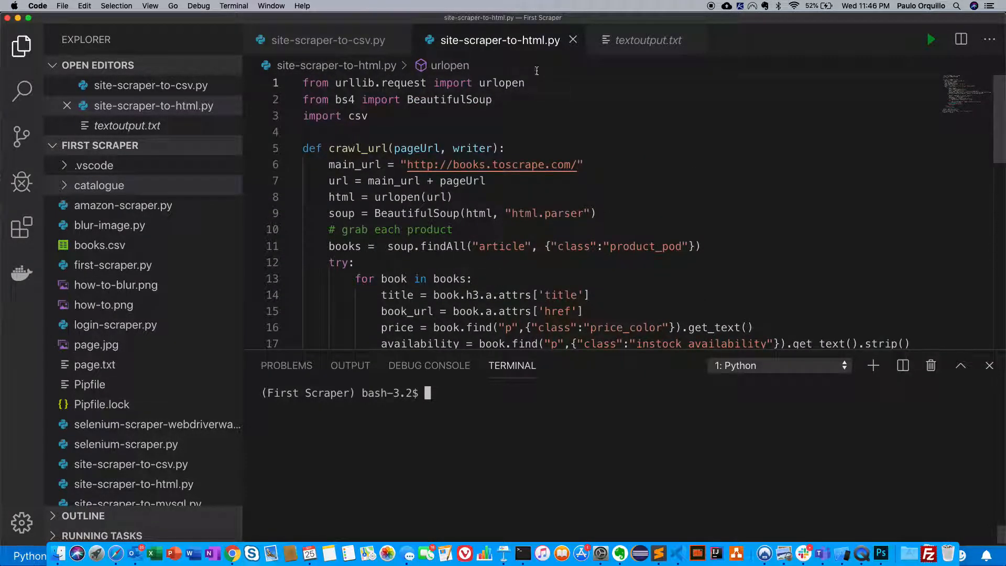
mouse_move(464, 45)
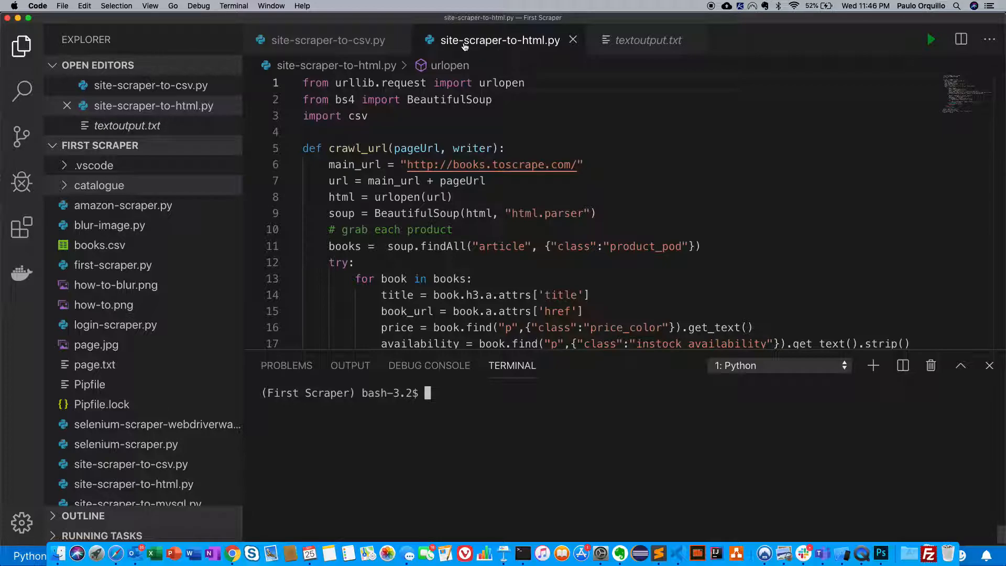
mouse_move(450, 99)
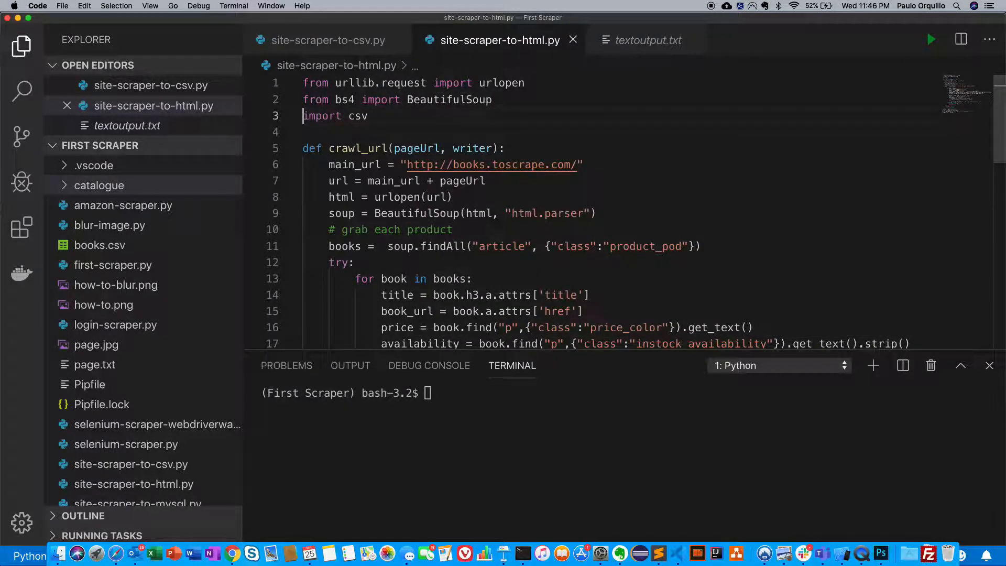
key(backspace)
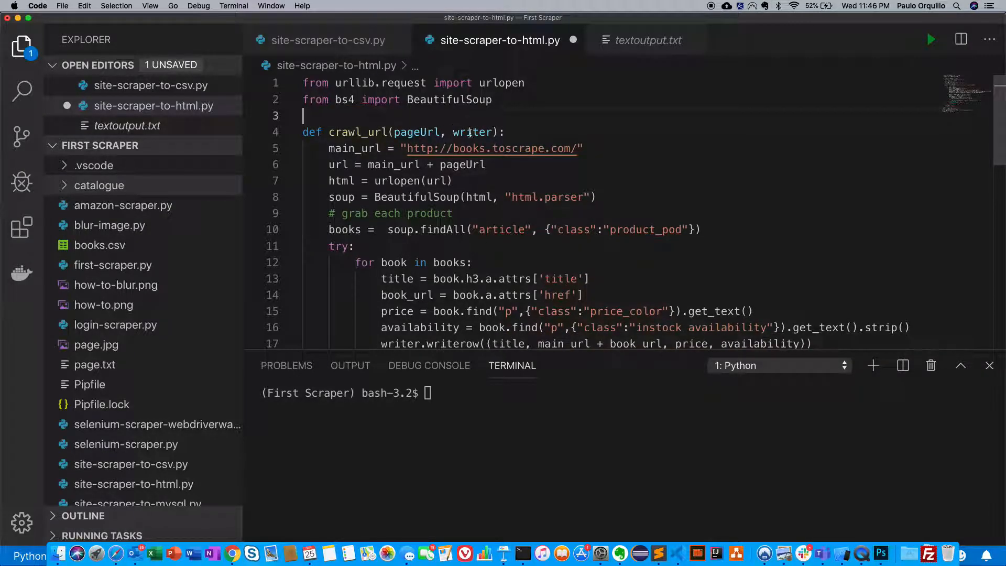
double_click(472, 132)
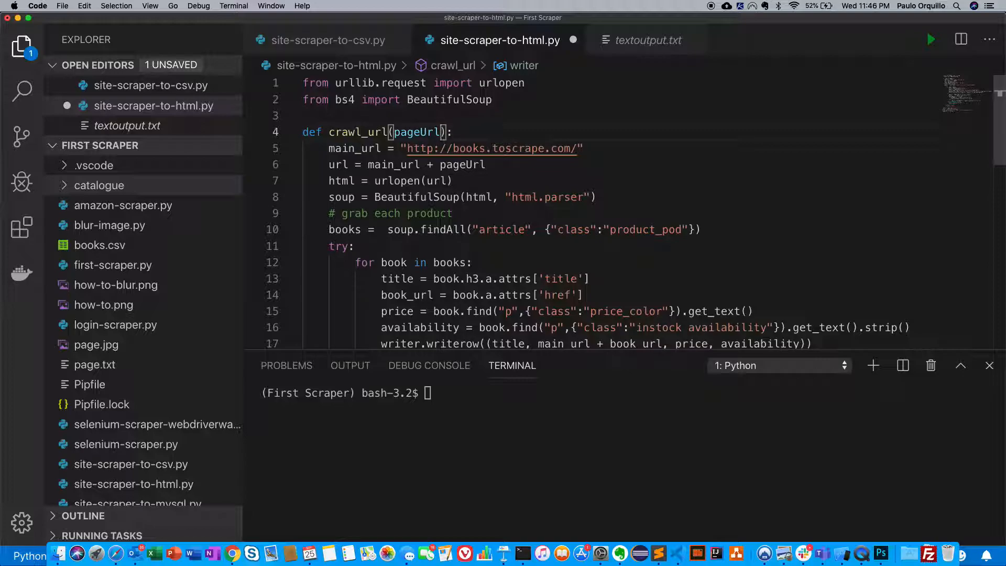
scroll(down, 3)
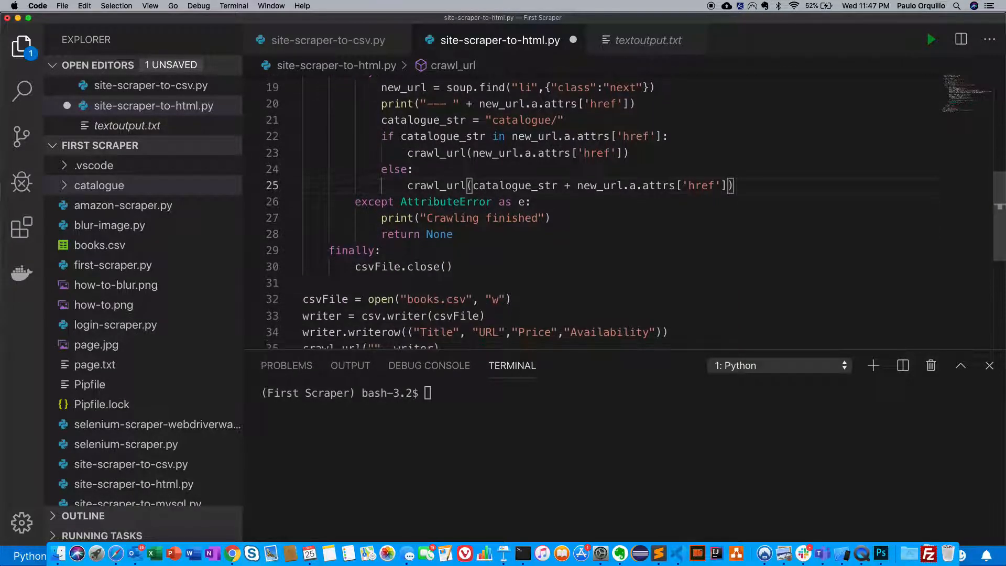
Step: Replace csvFile.close() with return None and drop the writer argument from the crawl_url call
double_click(403, 266)
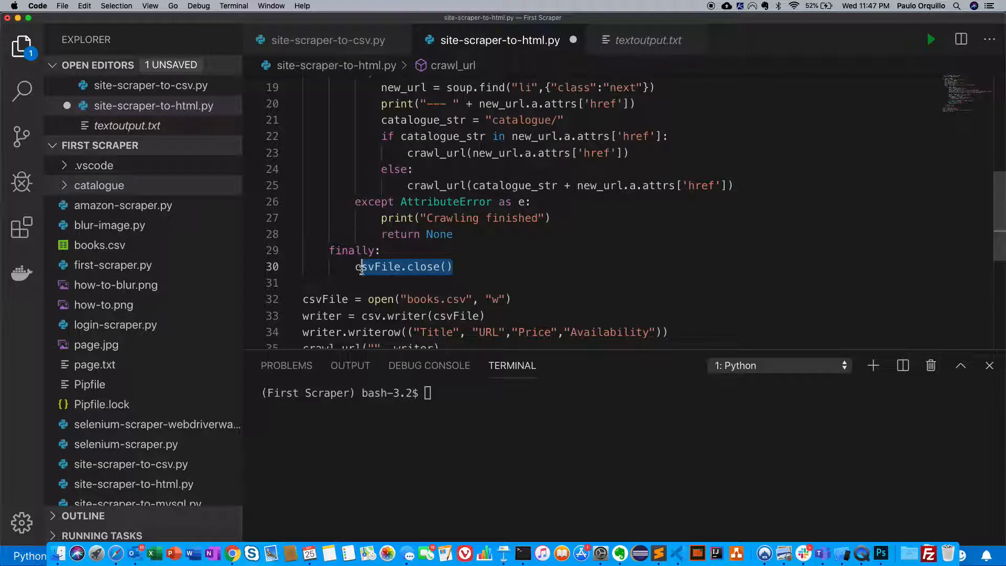
click(456, 267)
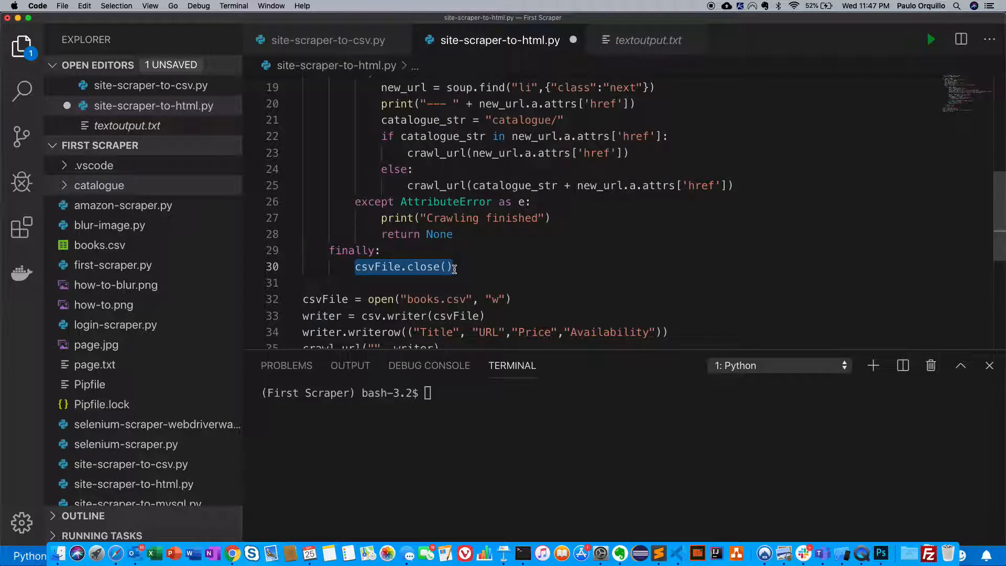
text(return None)
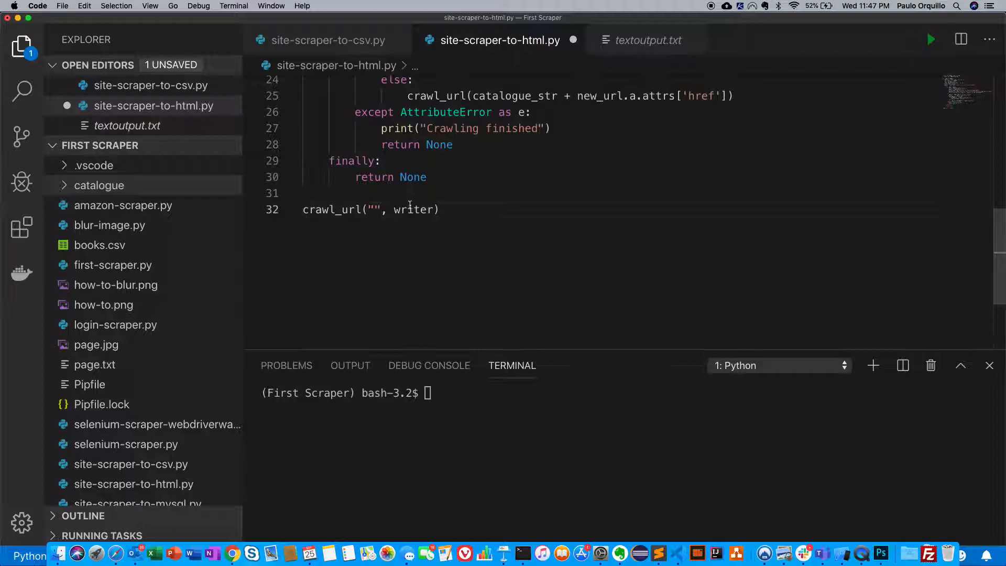
key(Backspace)
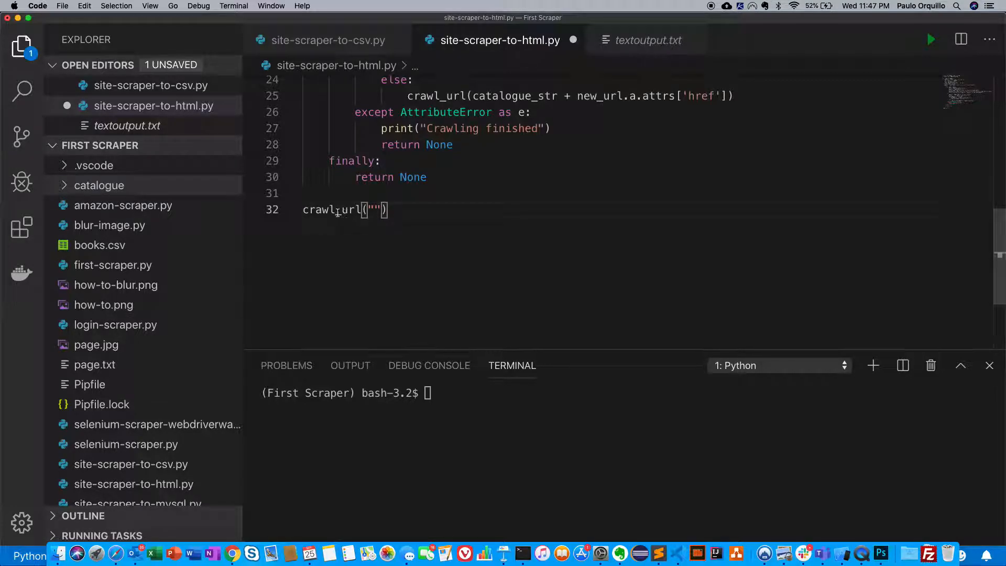
scroll(up, 3)
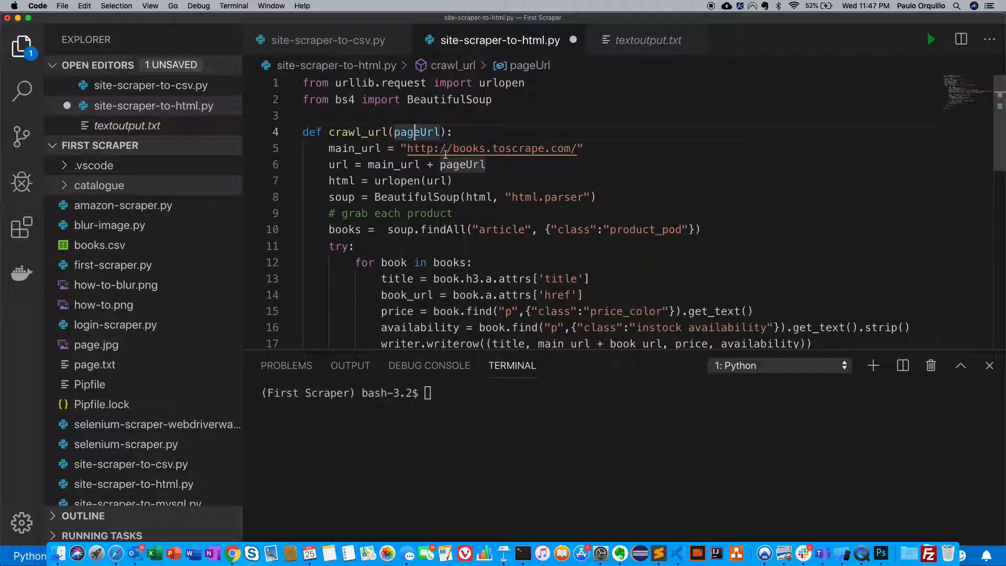
scroll(down, 3)
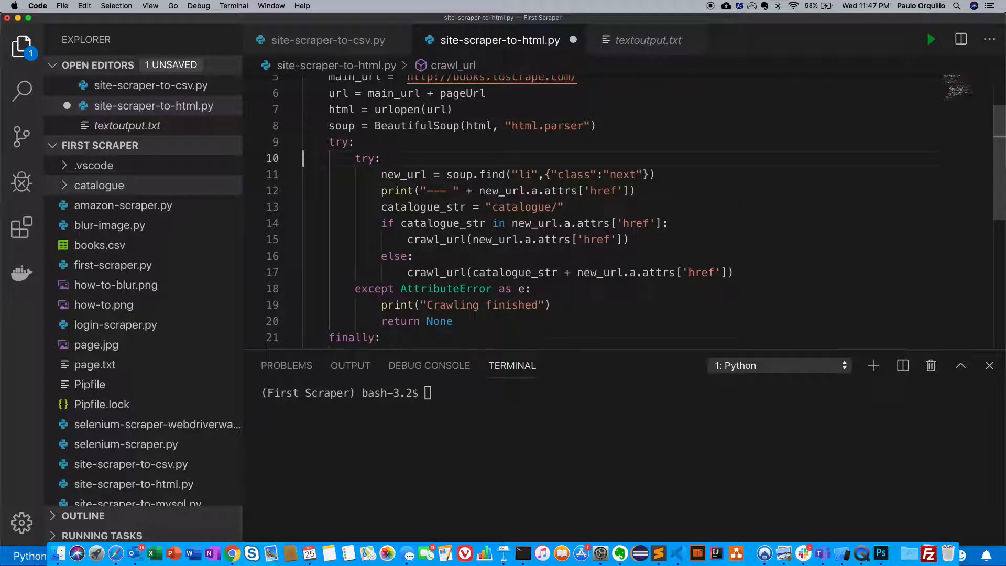
scroll(down, 3)
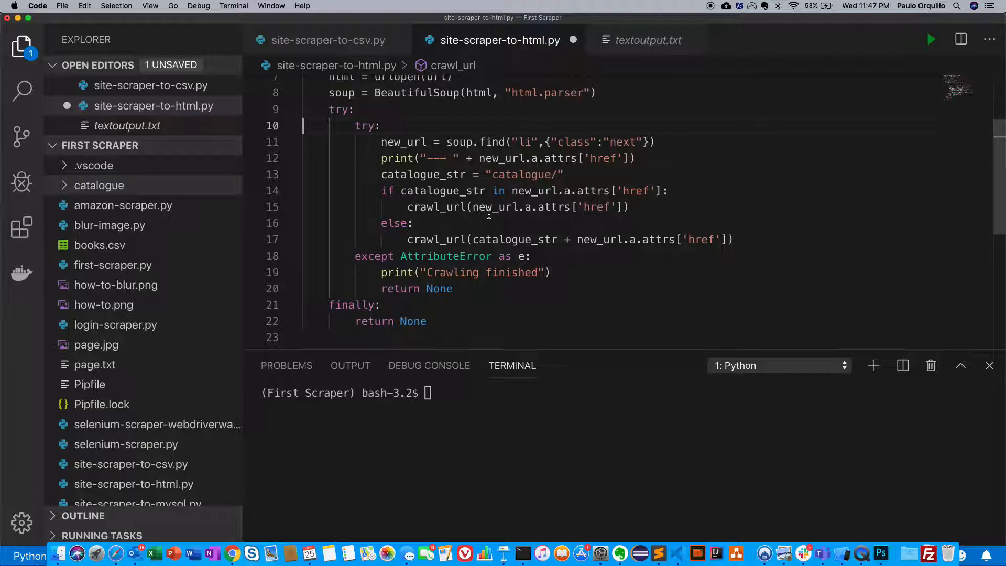
scroll(up, 3)
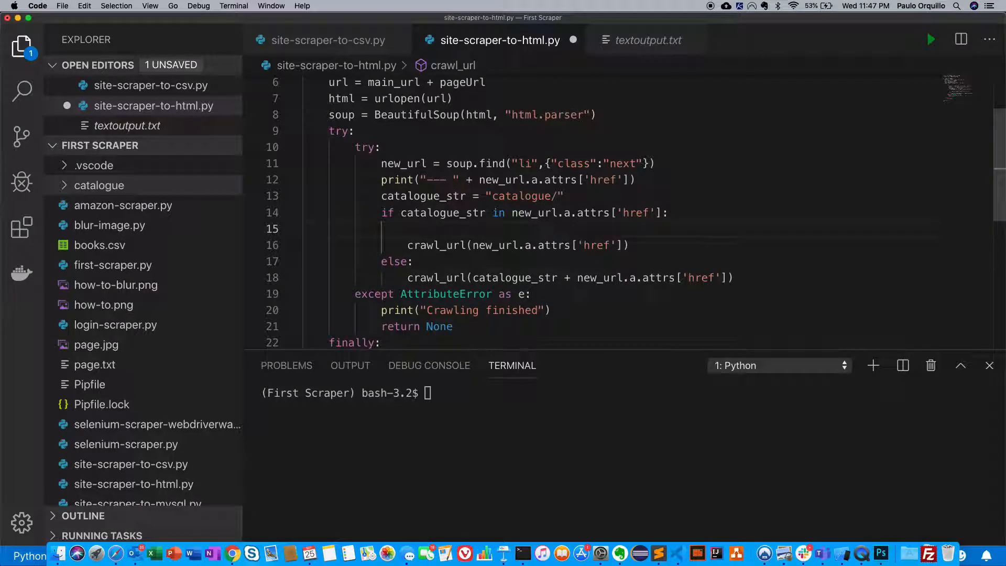
Step: Add htmlFile = open(...) using the next-page href expression as the file name
text(htmlFile)
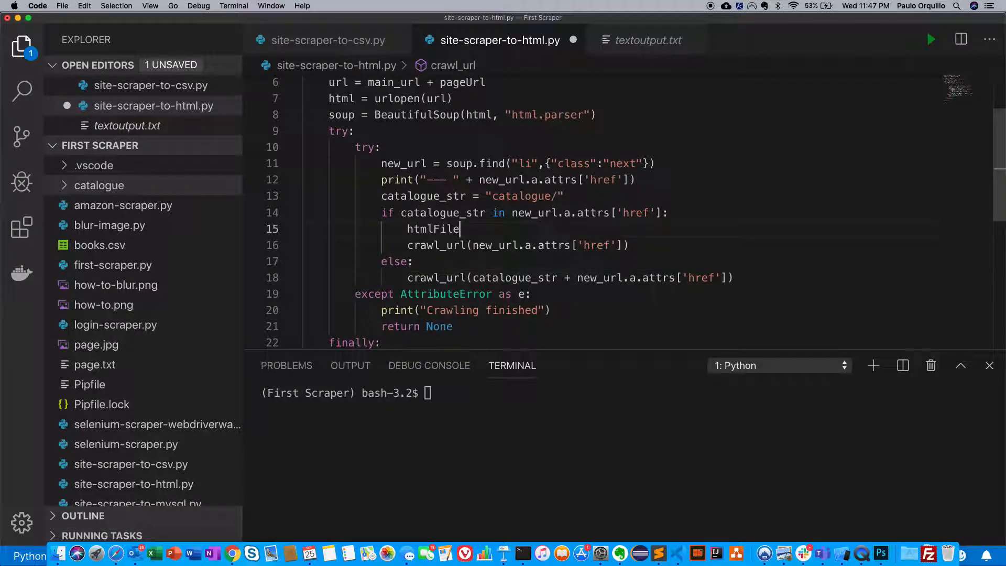
text(= op[)
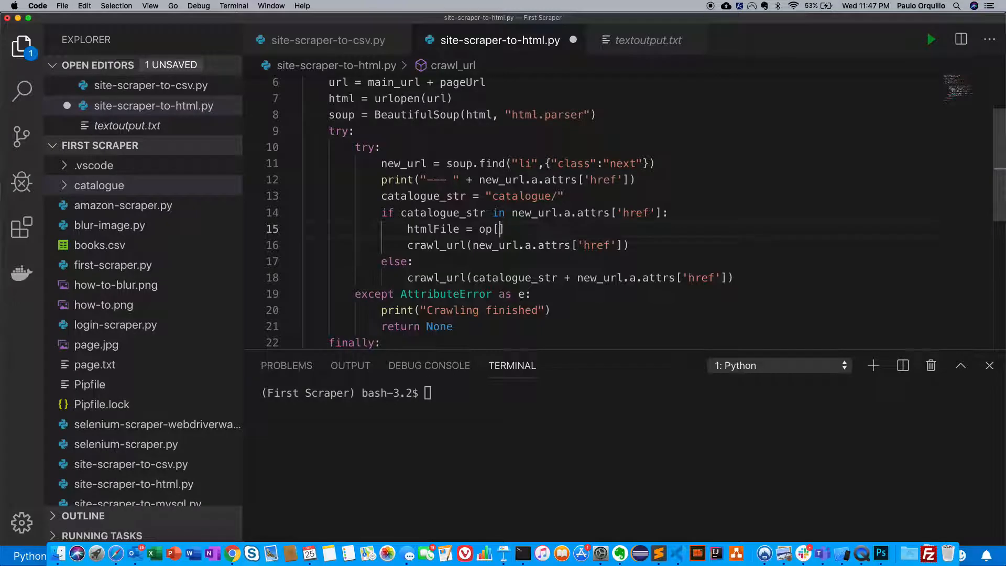
text(p)
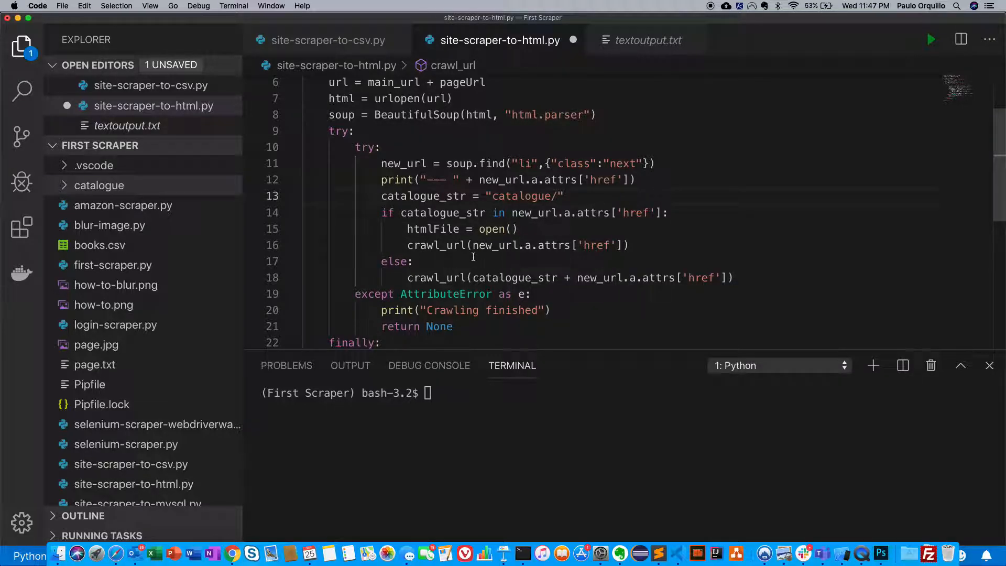
double_click(548, 246)
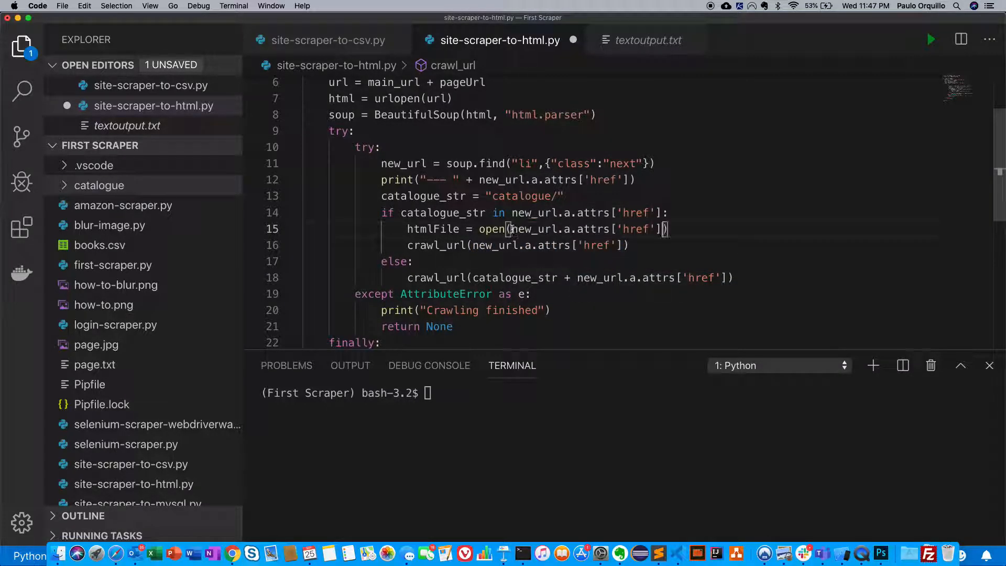
text(,"w)
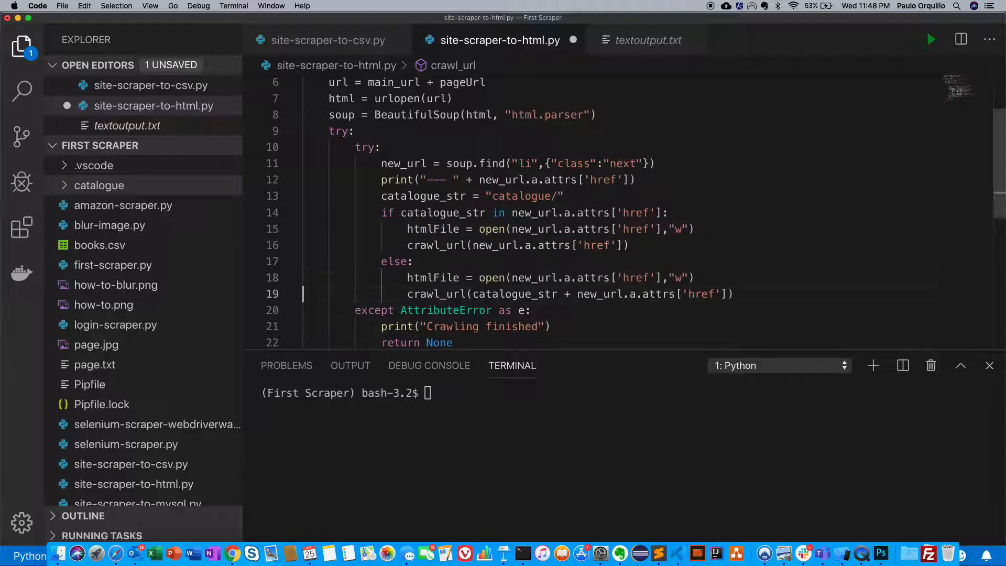
Step: Prefix the else branch's open() path with catalogue_str before the next page's href
double_click(441, 213)
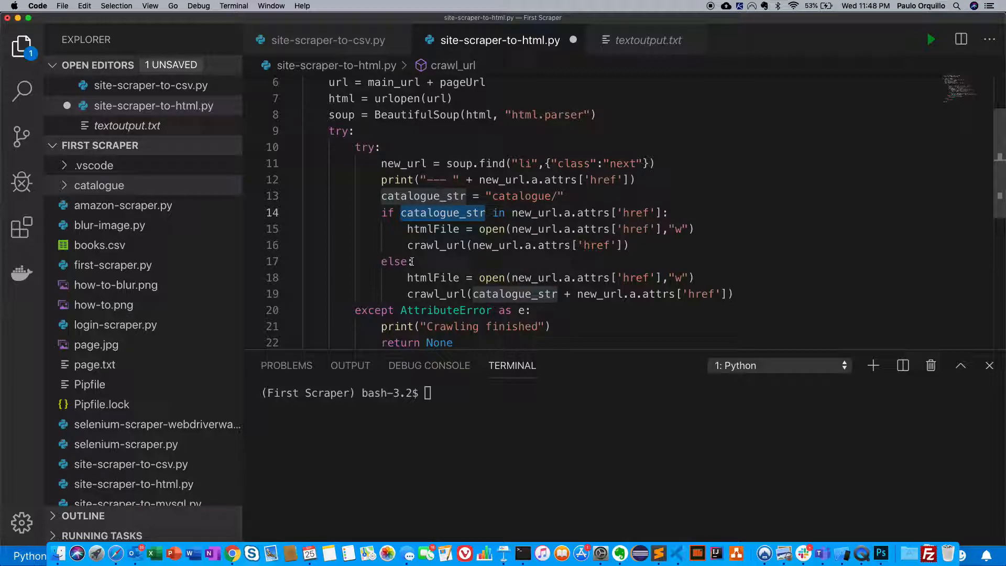
double_click(514, 293)
text(catalogue_str + )
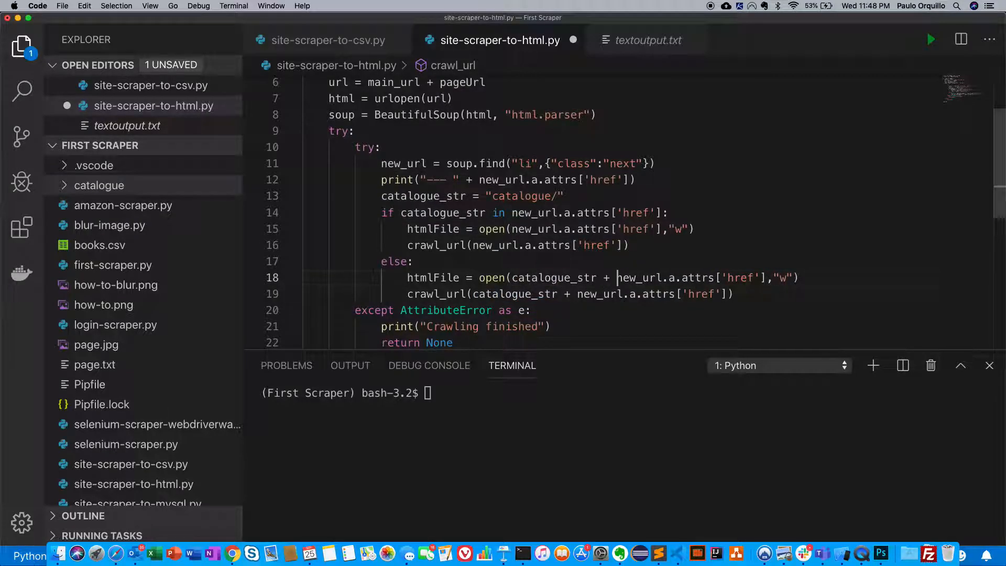
scroll(down, 3)
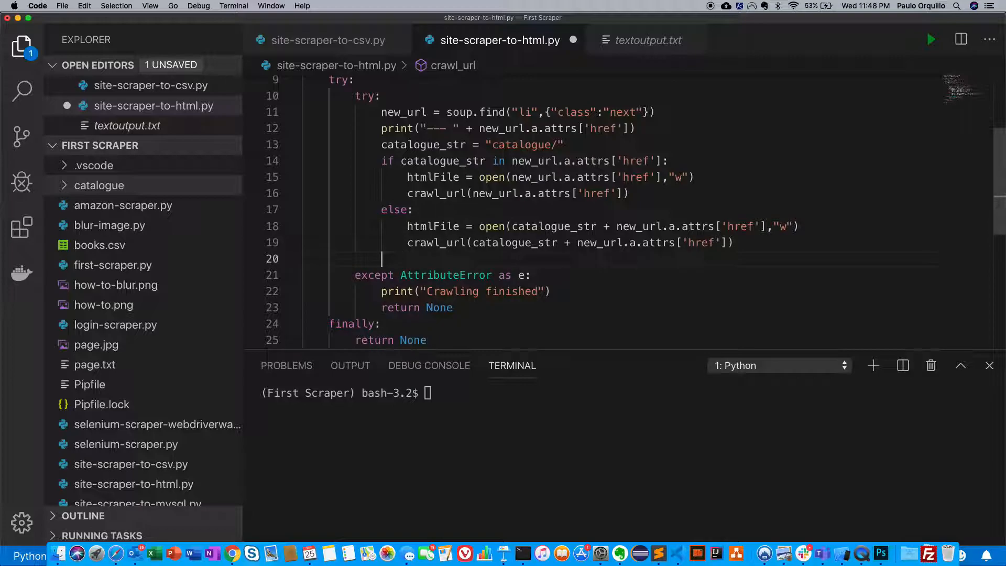
Step: Add htmlFile.write(str(soup)) and htmlFile.close() after the if/else block and save
text(htmlFile.)
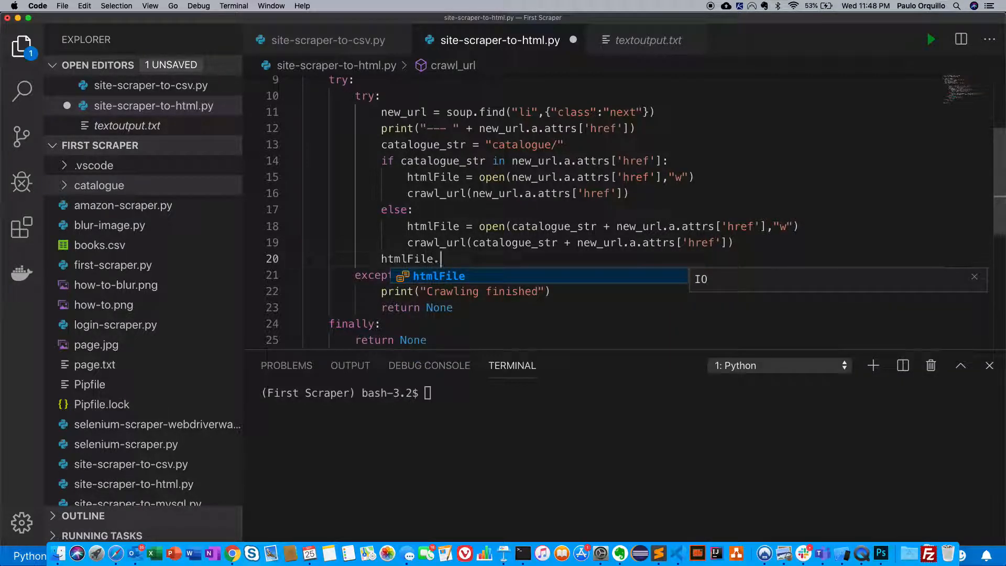
text(write(str(soup)
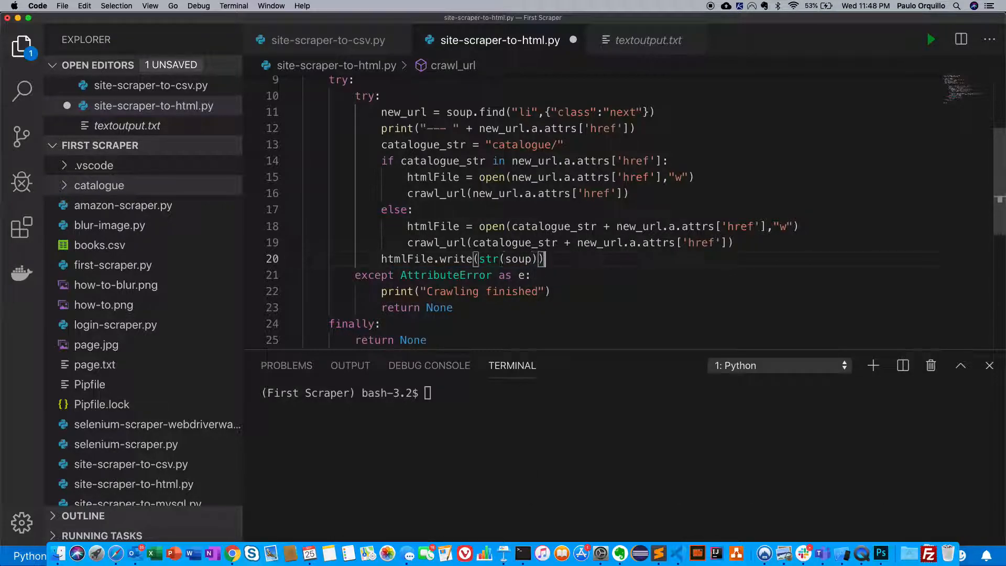
double_click(516, 259)
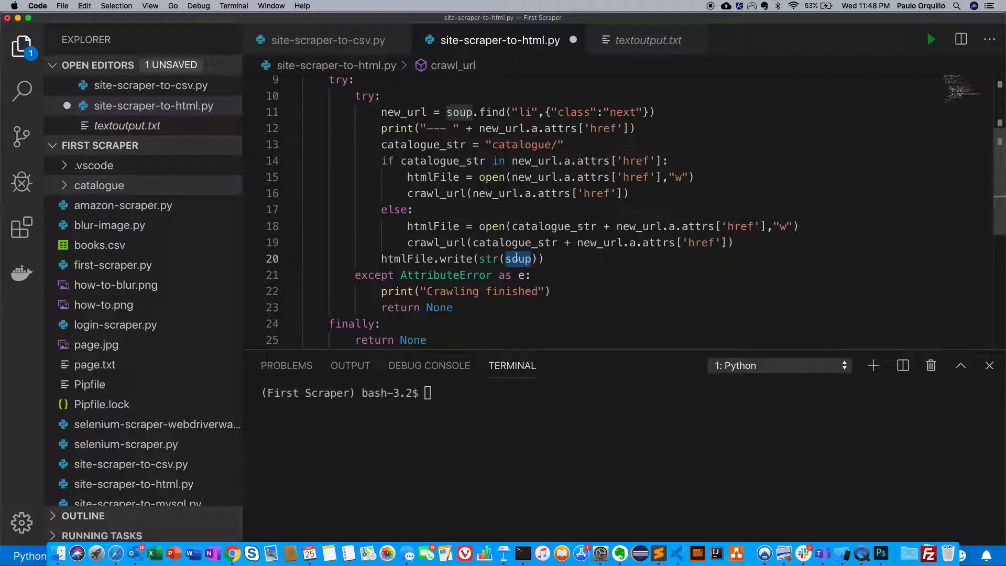
scroll(up, 3)
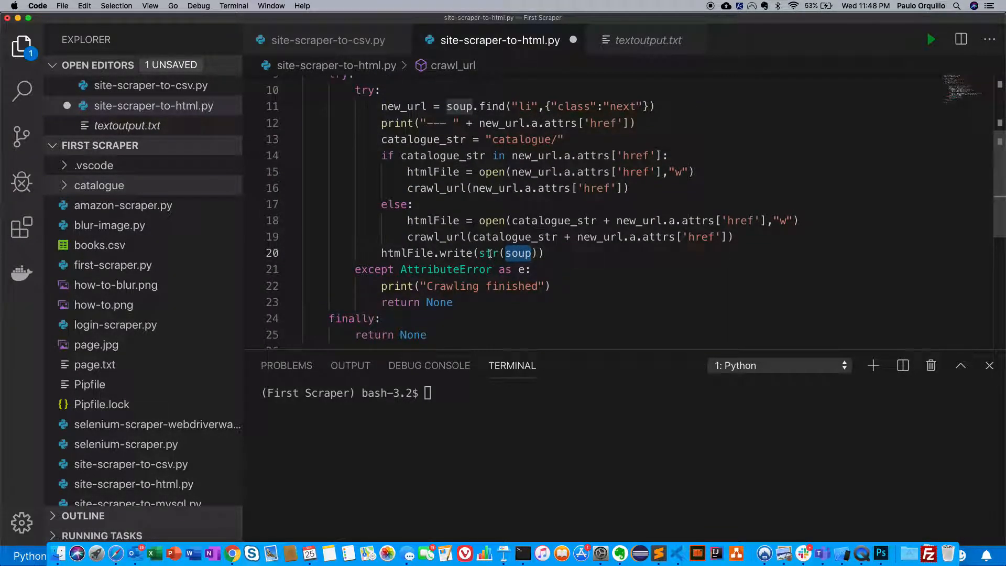
click(560, 253)
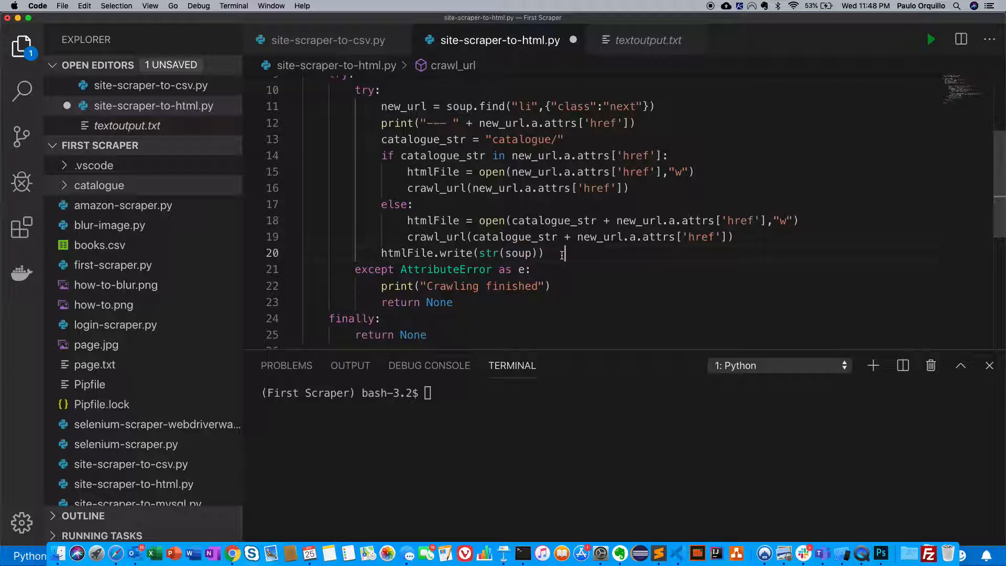
text(html)
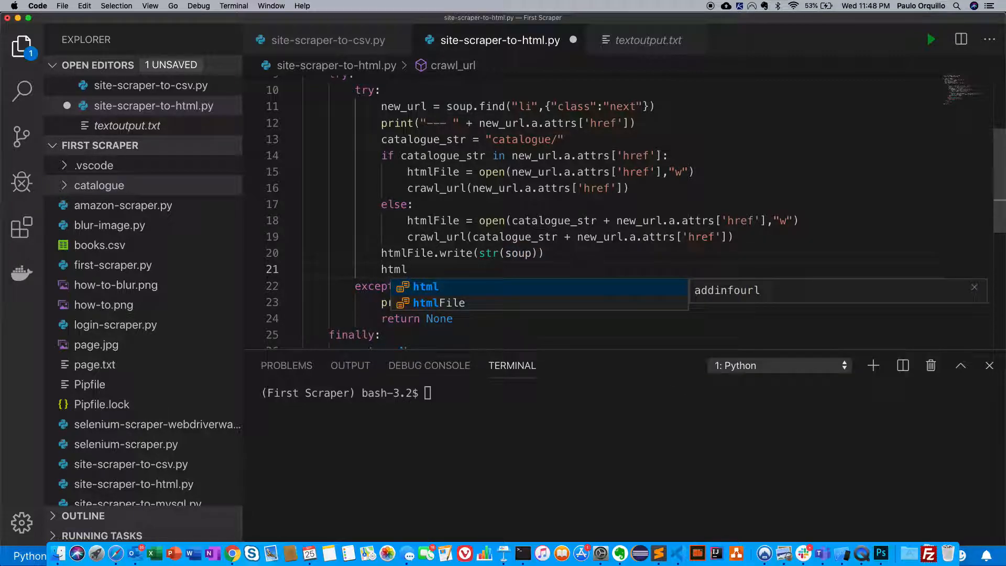
text(File.close()
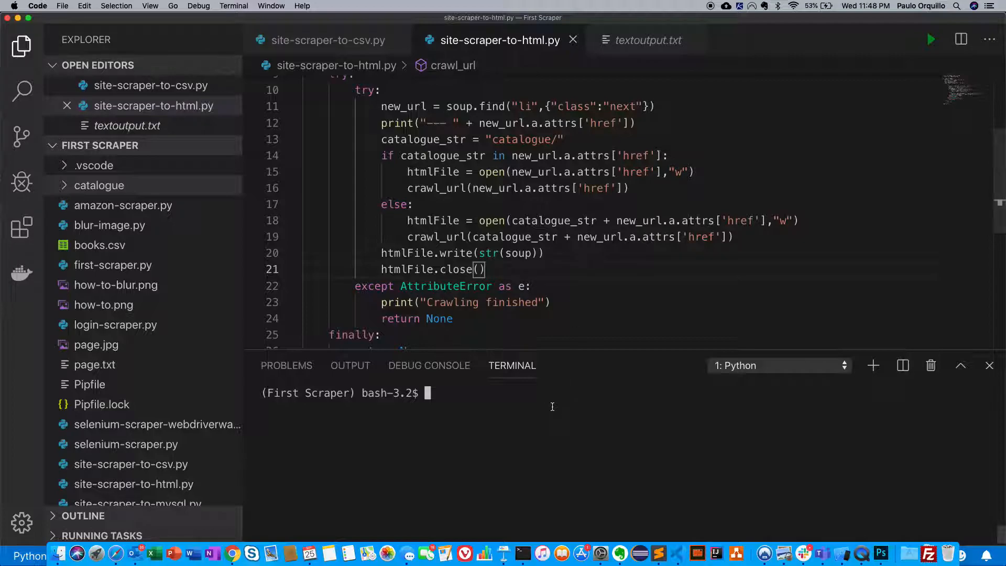
Step: Run python site-scraper-to-html.py, filling the catalogue folder with page-2.html to page-7.html
text(pyt)
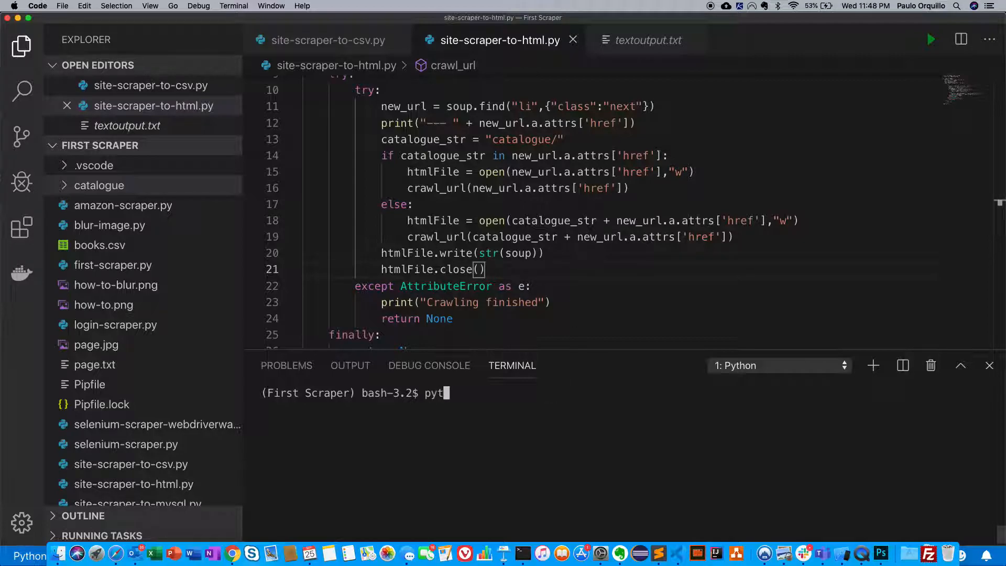
text(hon site-scraper-to-html.py)
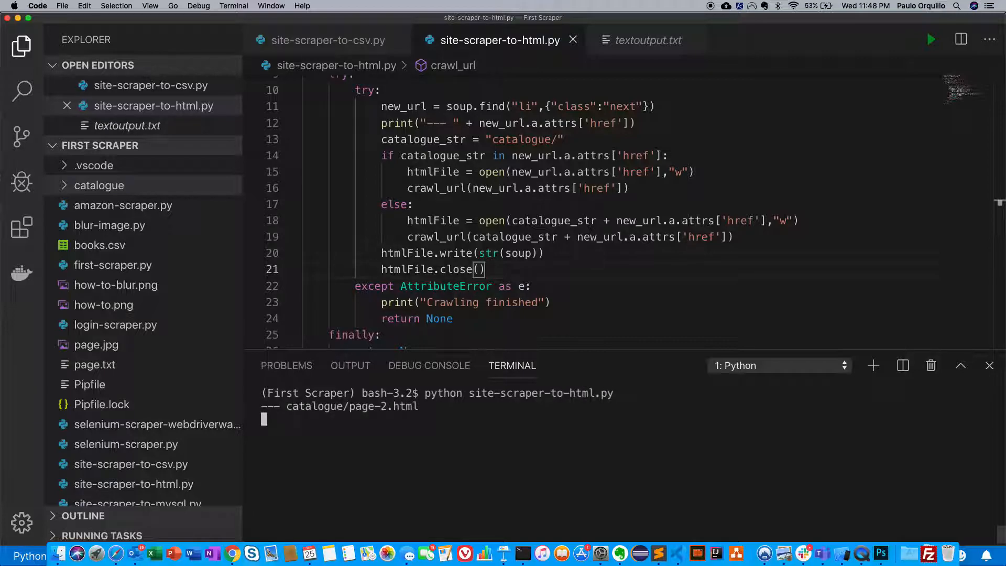
scroll(down, 3)
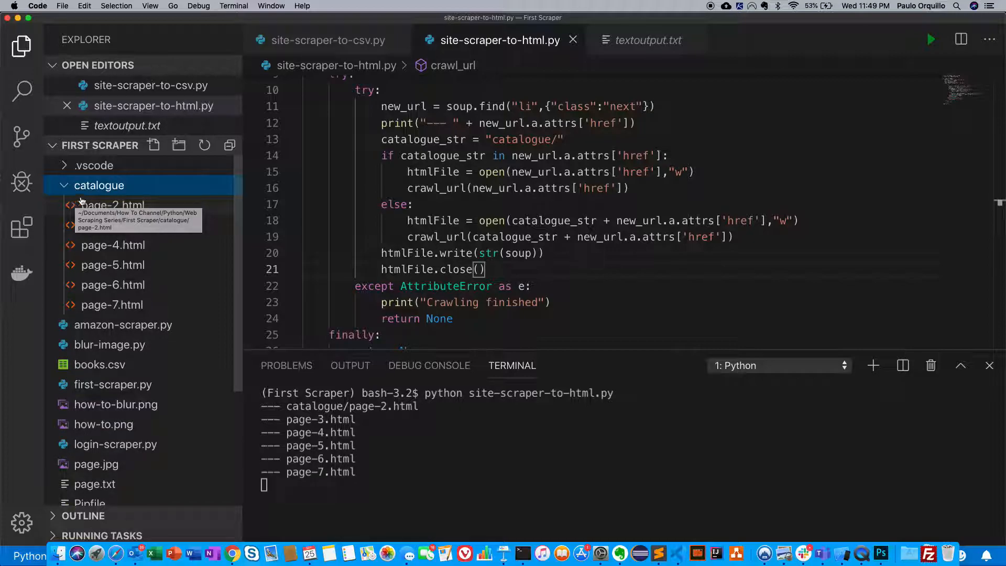
Step: Preview page-2.html and page-3.html, then stop the crawl after page-16.html
click(113, 205)
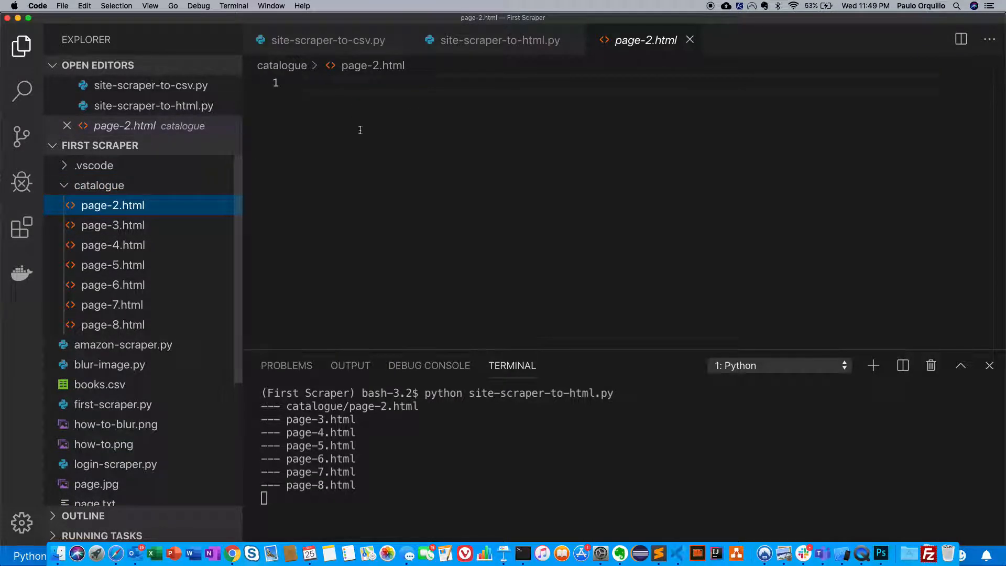
click(113, 225)
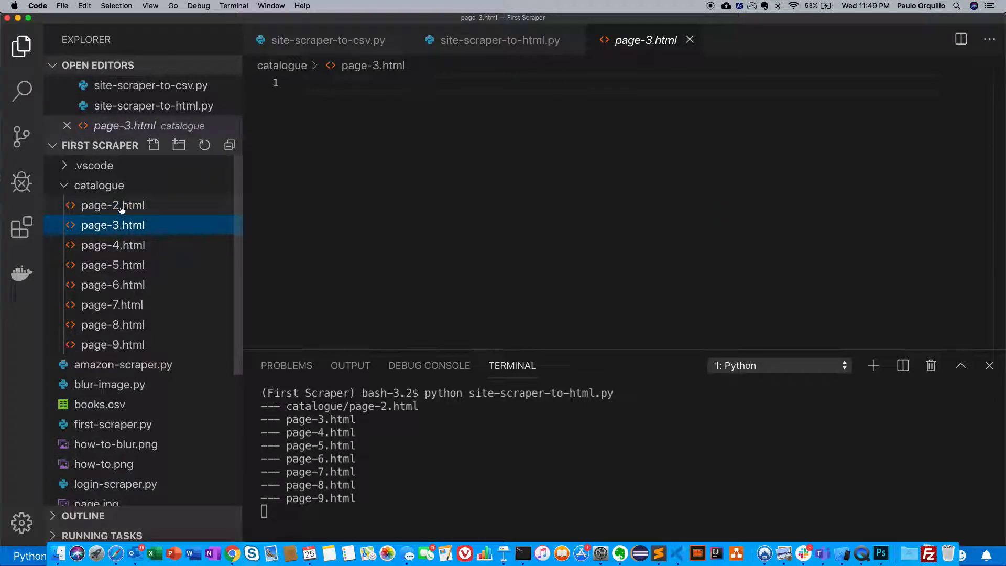
click(113, 204)
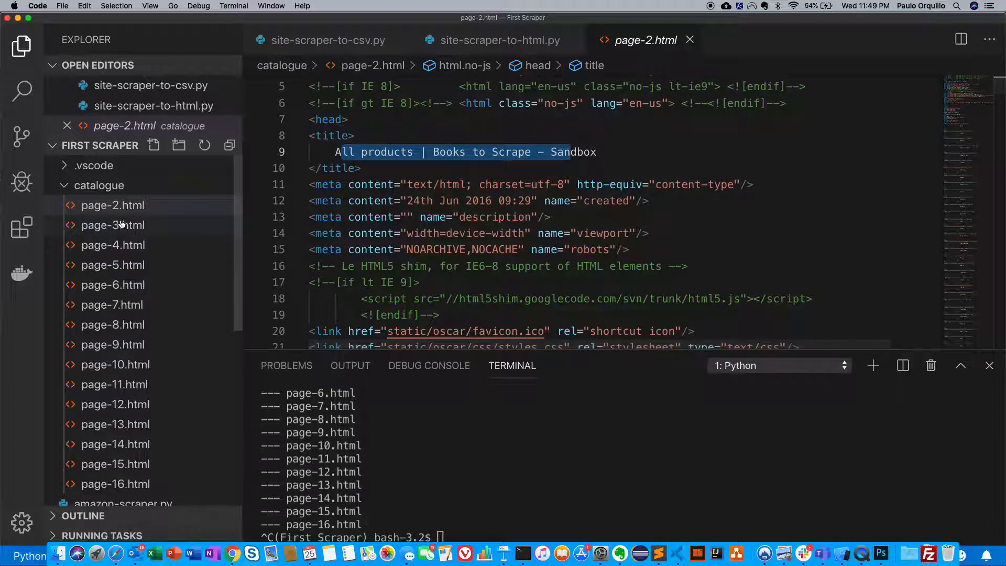
Step: Preview saved page-3.html, page-4.html, page-6.html and page-7.html from the catalogue folder
click(113, 225)
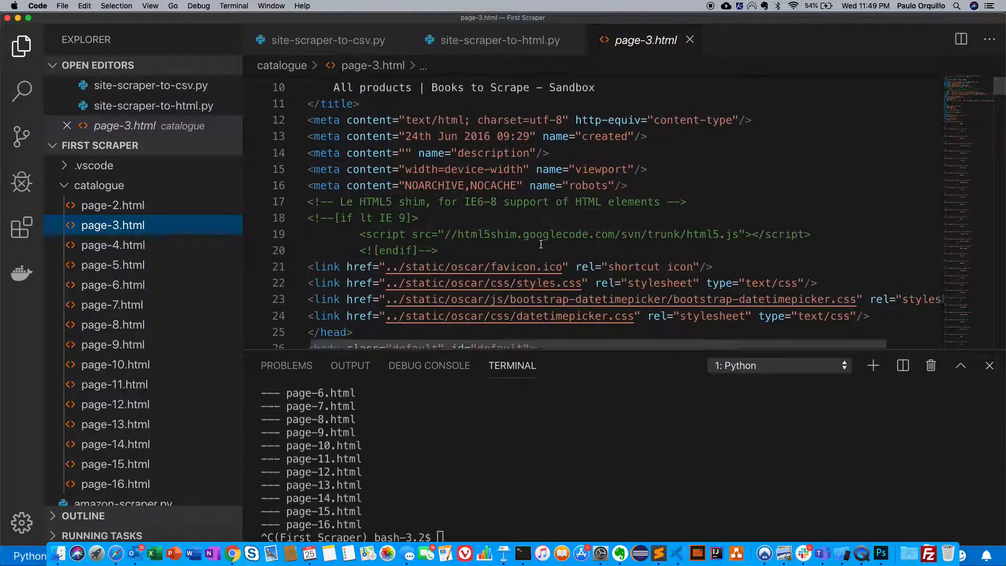
click(113, 245)
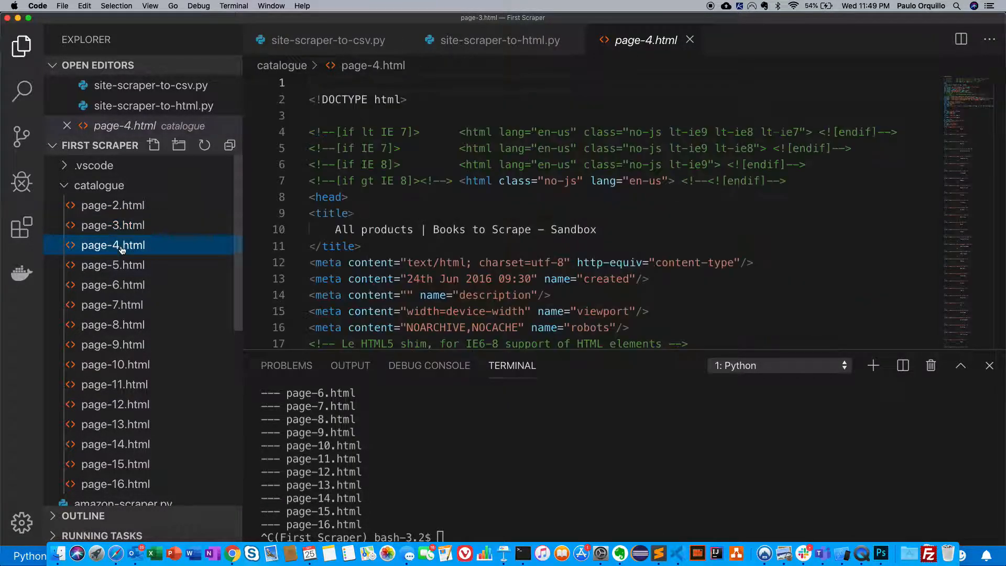
click(113, 285)
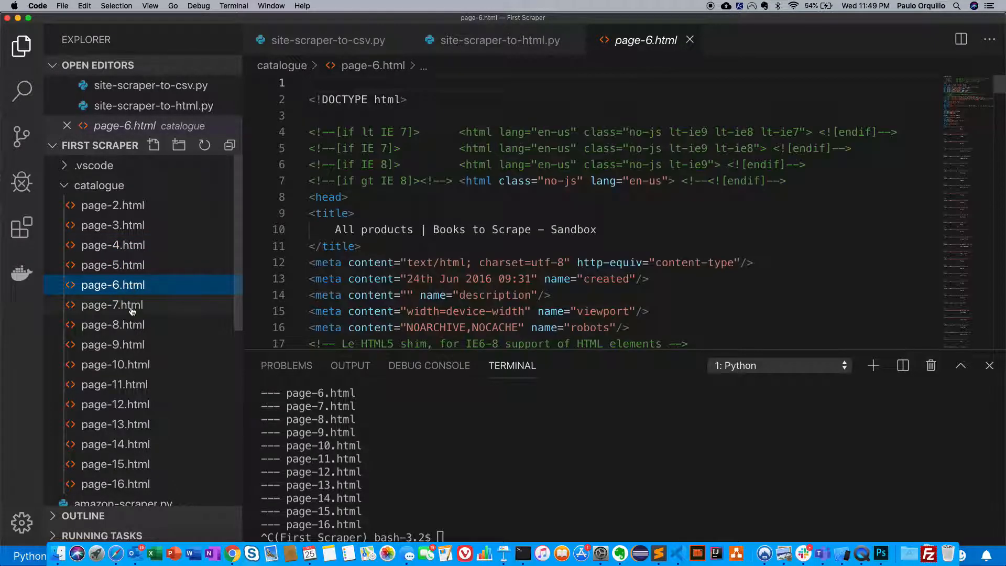
click(112, 305)
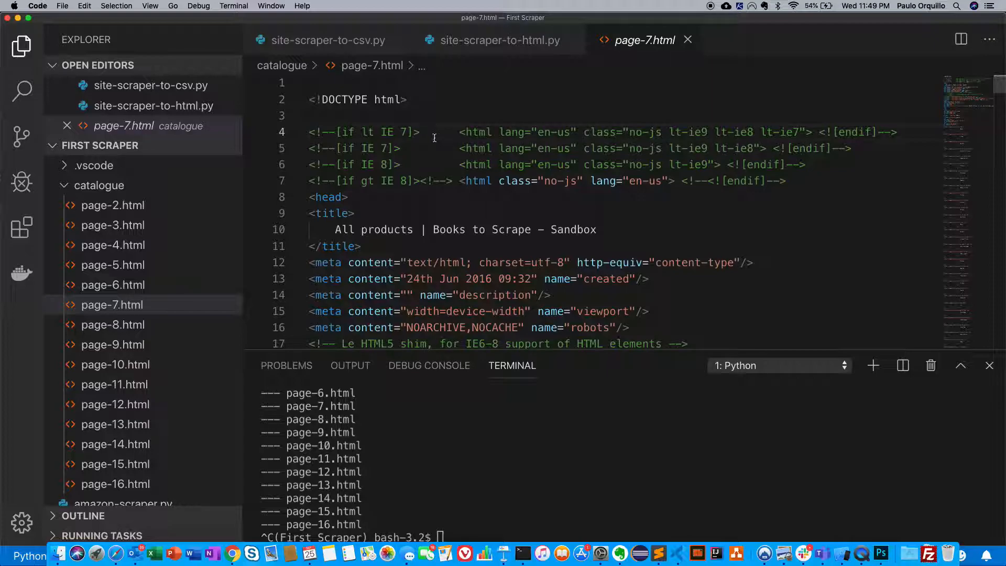
mouse_move(64, 190)
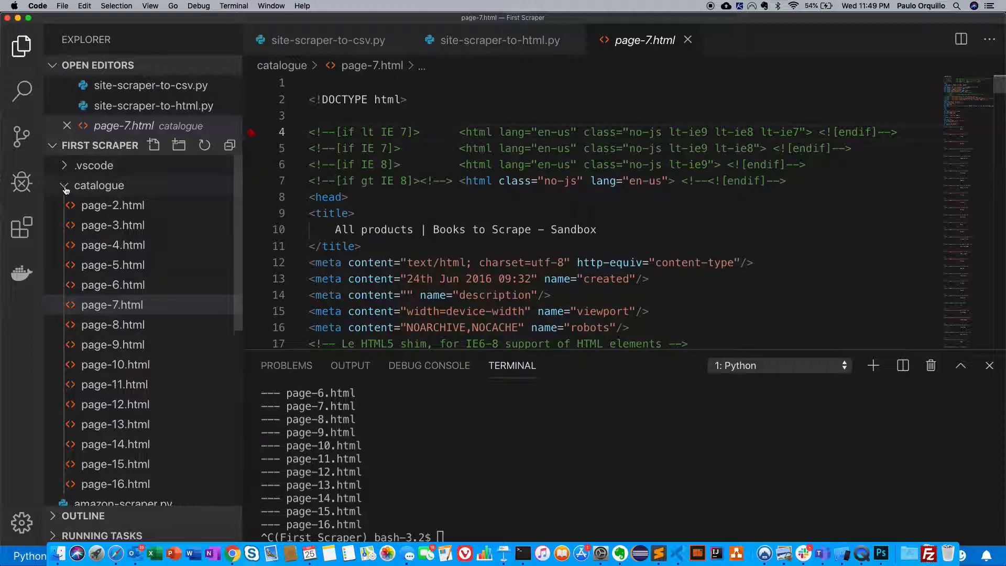